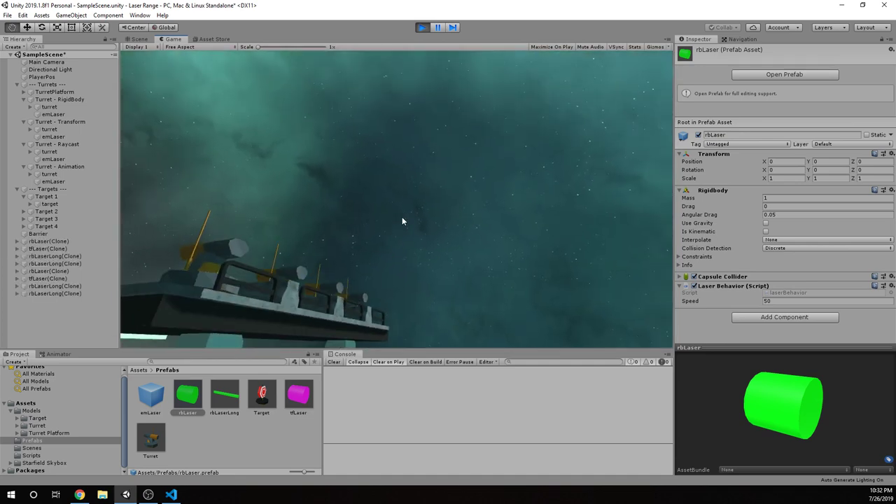
Step: Watch the running laser range until the rbLaser and tfLaser clones are destroyed
{"action": "left_click", "coordinate": [421, 27]}
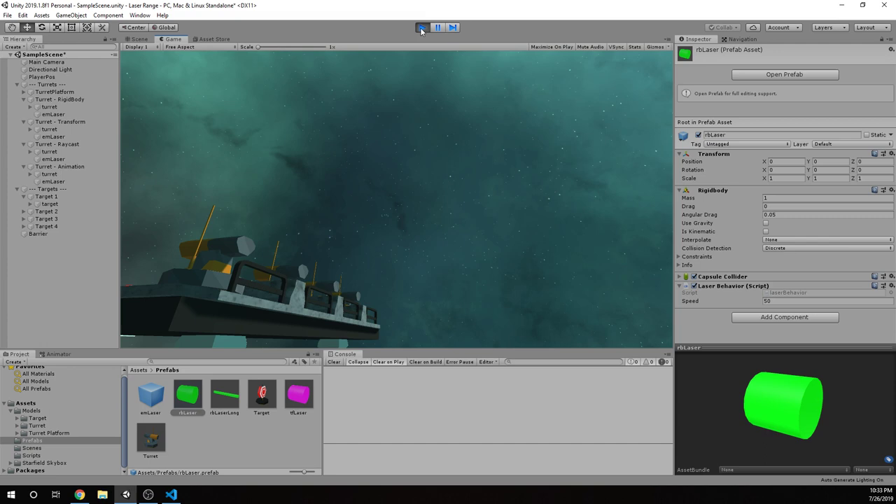
Step: Stop Play mode to return to editing the four-turret laser range scene
{"action": "left_click", "coordinate": [422, 27]}
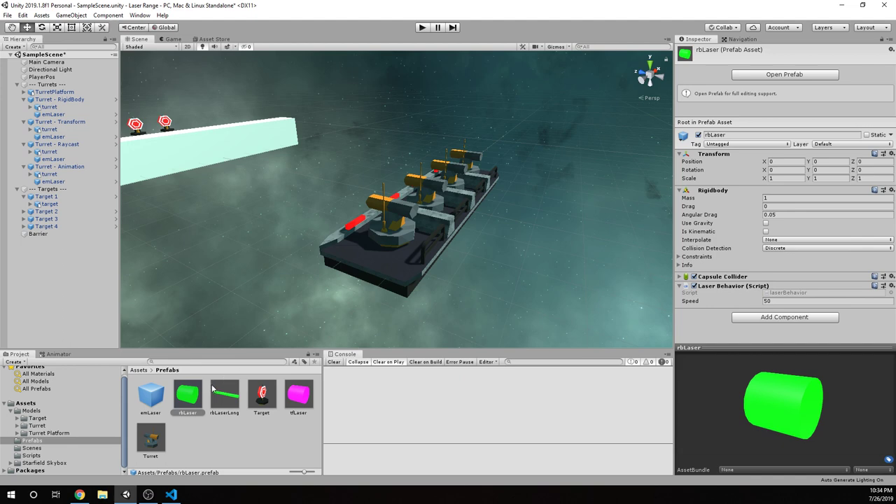
{"action": "left_click", "coordinate": [187, 396]}
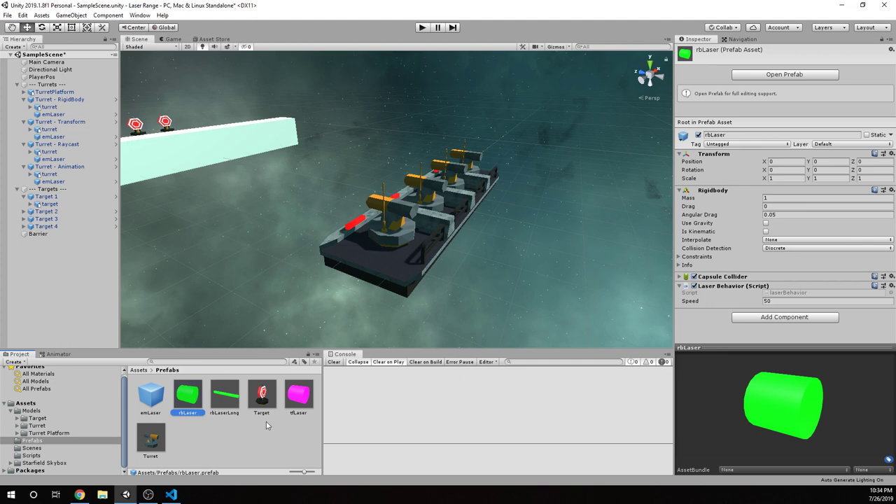
{"action": "mouse_move", "coordinate": [280, 424]}
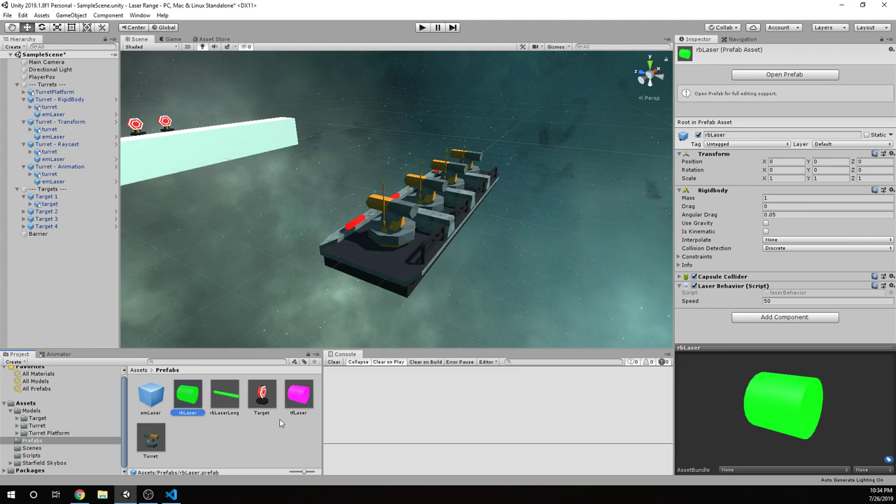
{"action": "mouse_move", "coordinate": [232, 401]}
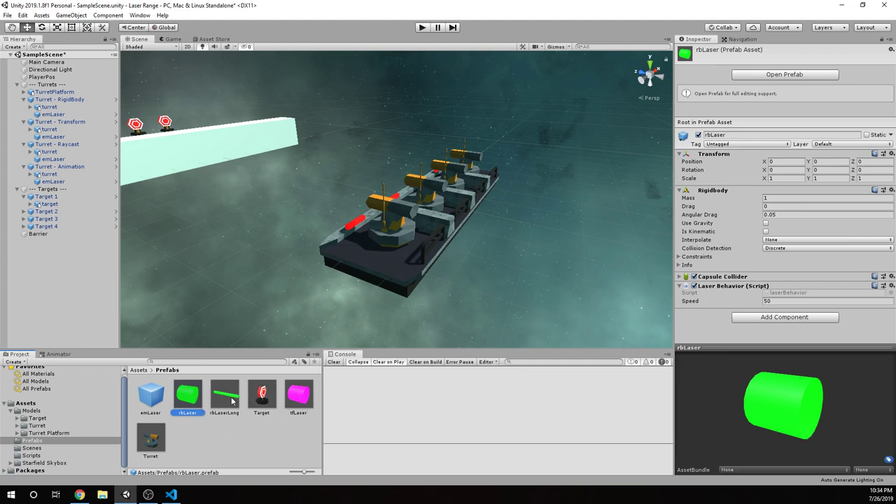
{"action": "left_click", "coordinate": [299, 392]}
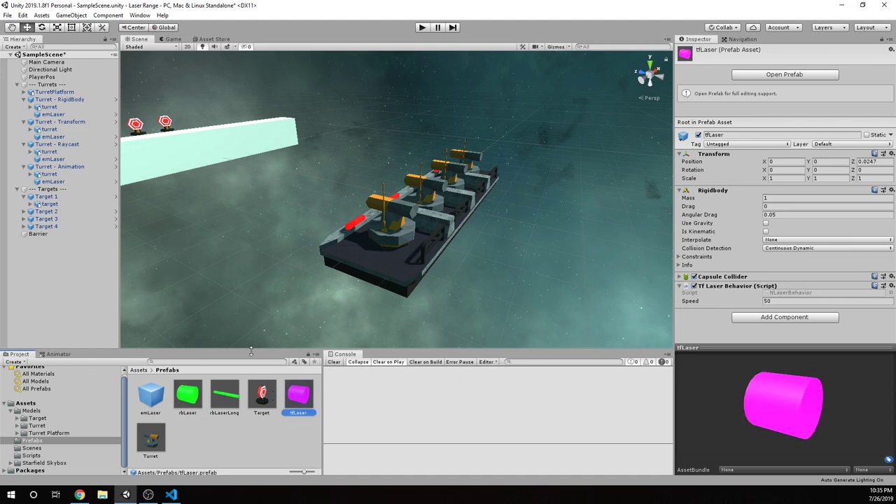
{"action": "left_click", "coordinate": [186, 393]}
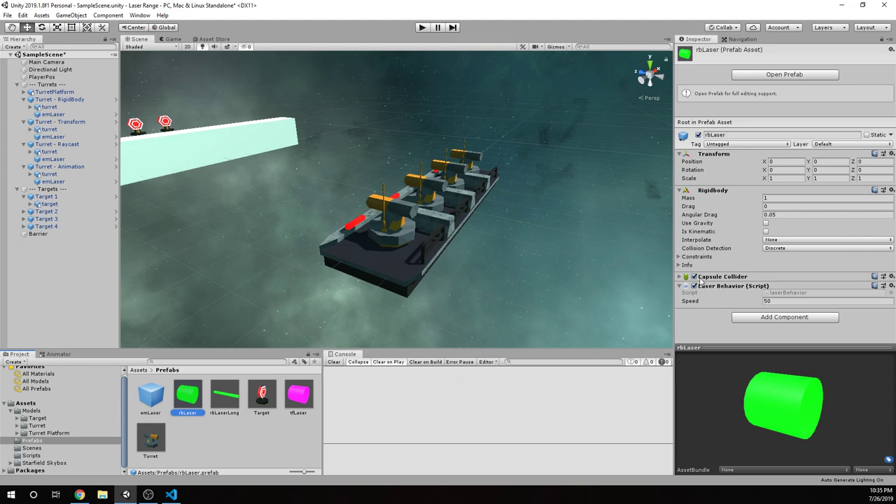
{"action": "left_click", "coordinate": [298, 396]}
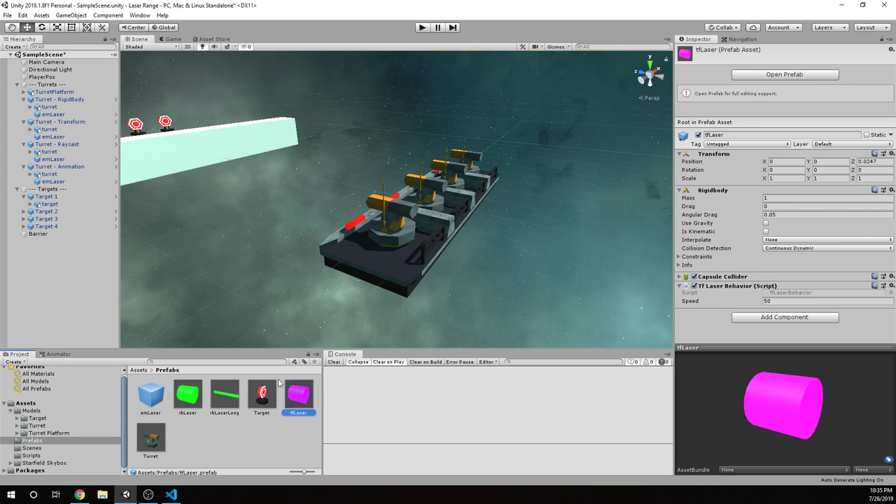
{"action": "left_click", "coordinate": [187, 393]}
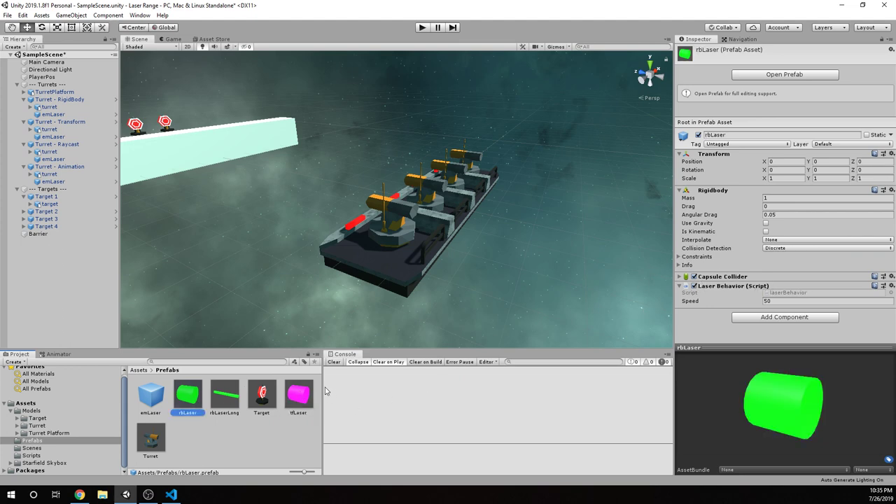
{"action": "left_click", "coordinate": [299, 394]}
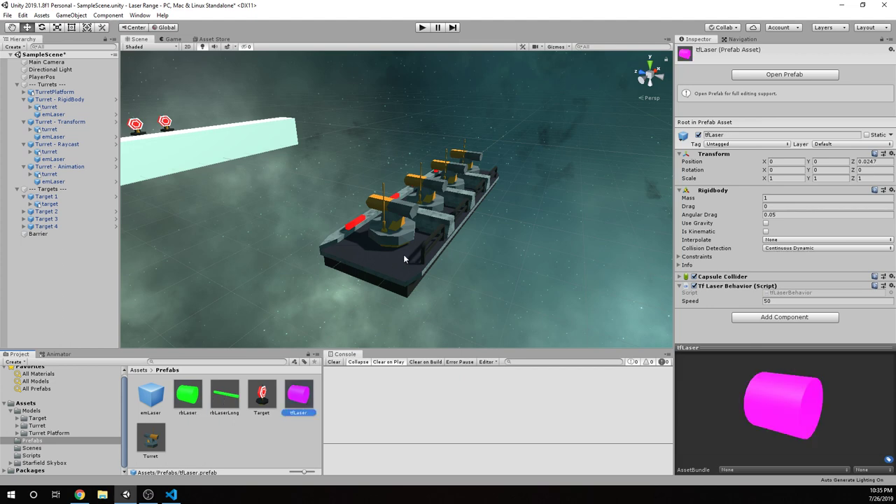
{"action": "left_click", "coordinate": [188, 394]}
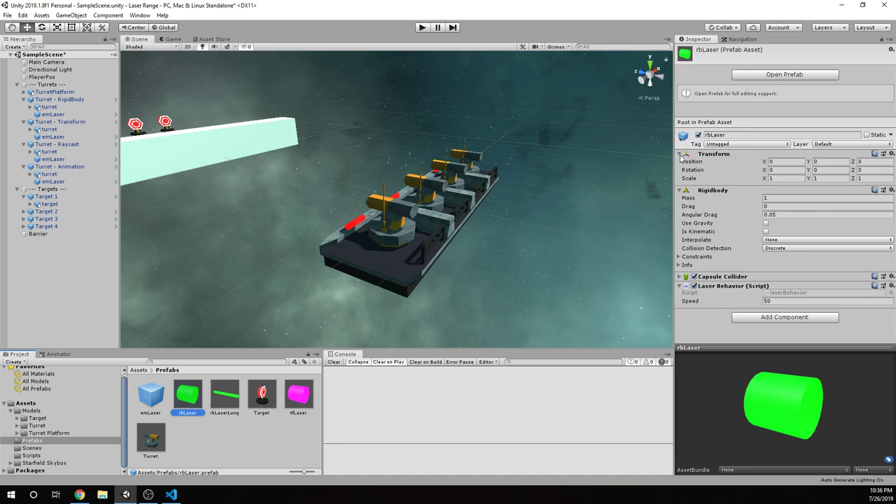
{"action": "mouse_move", "coordinate": [704, 207]}
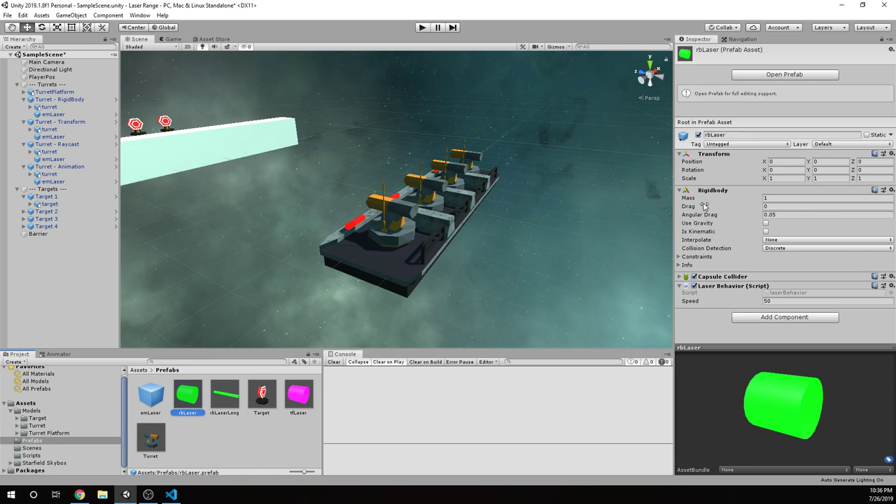
{"action": "mouse_move", "coordinate": [726, 198]}
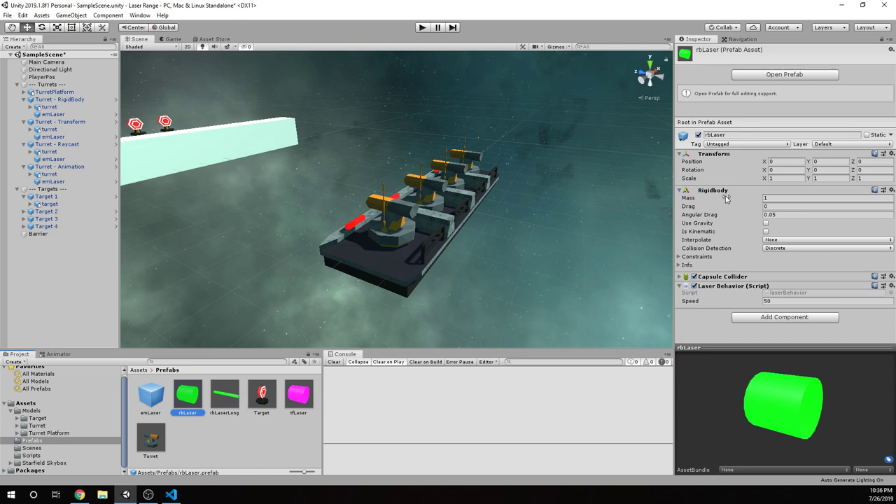
Step: Switch to laserBehavior.cs in VS Code and add an empty line below Start
{"action": "left_click", "coordinate": [170, 495]}
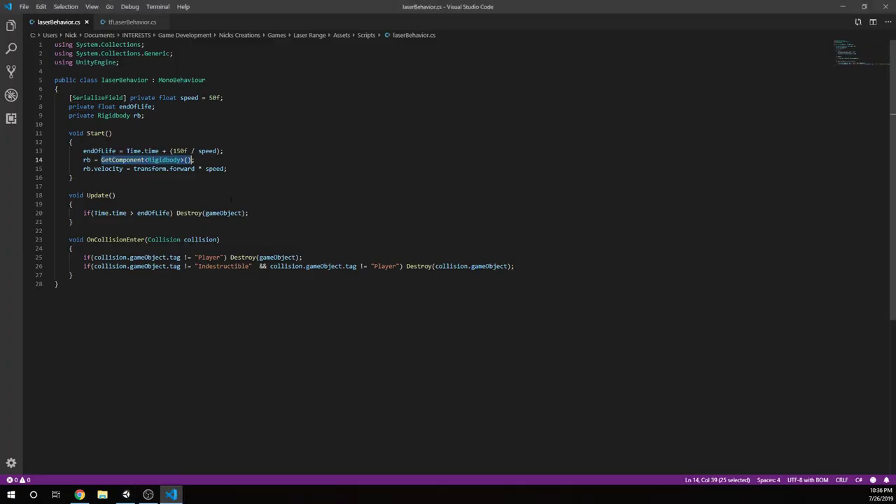
{"action": "left_click", "coordinate": [194, 160]}
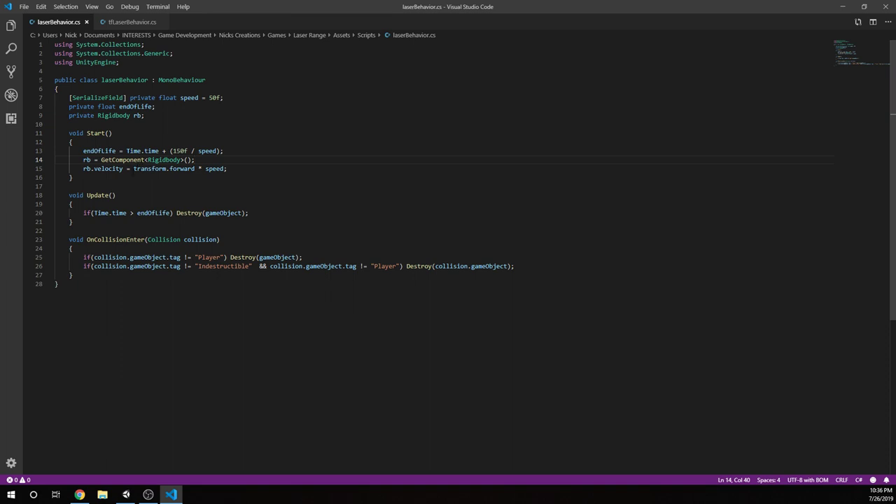
{"action": "left_click", "coordinate": [255, 177]}
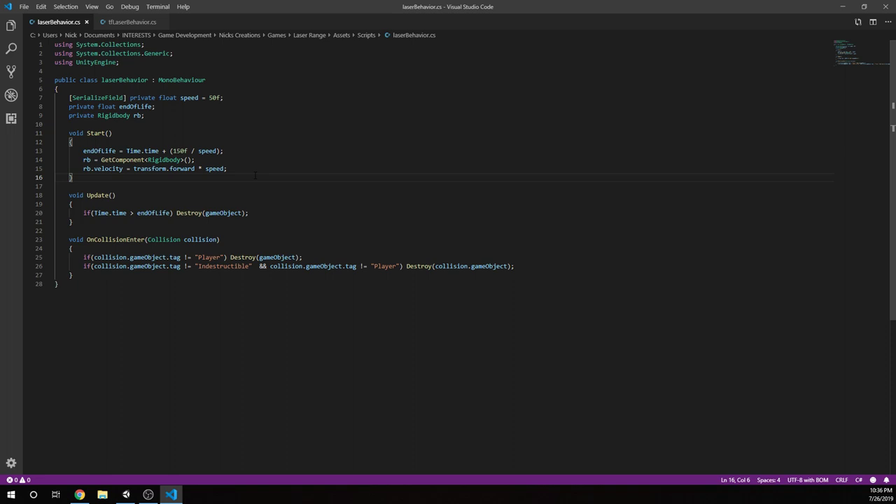
{"action": "left_click", "coordinate": [140, 187]}
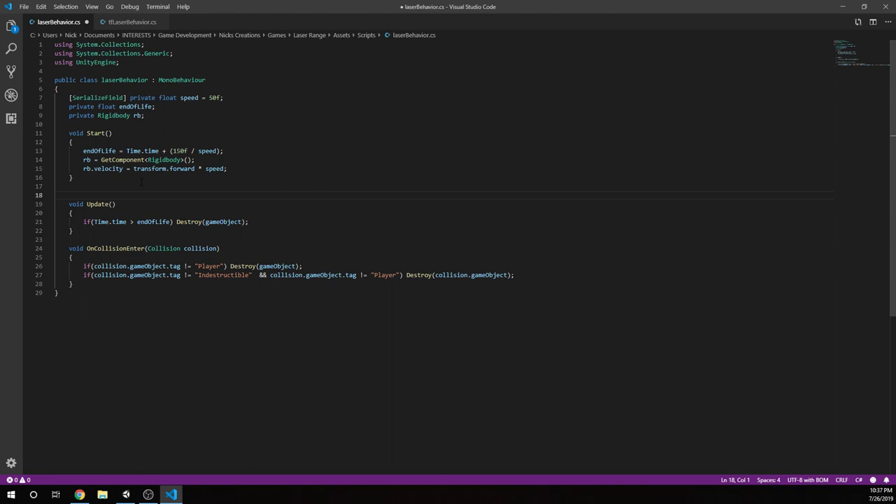
Step: Insert a FixedUpdate stub below Start, strip 'private', then select and delete the method
{"action": "key", "text": "enter"}
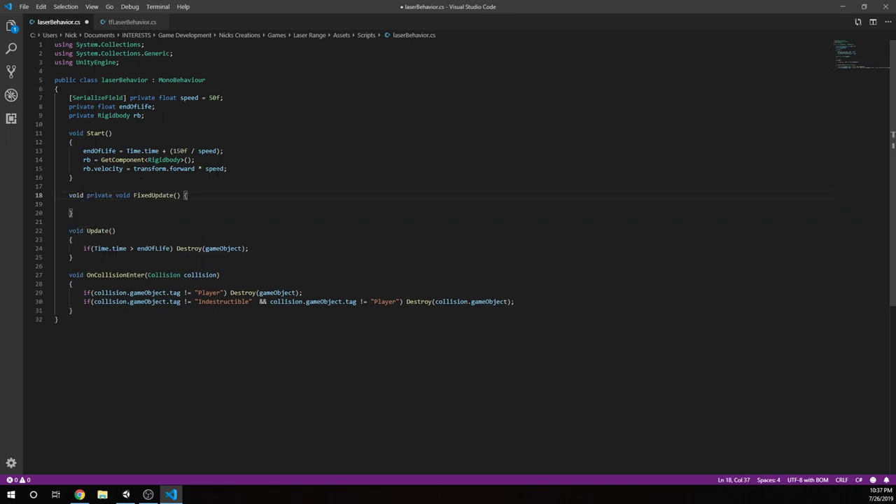
{"action": "key", "text": "Enter"}
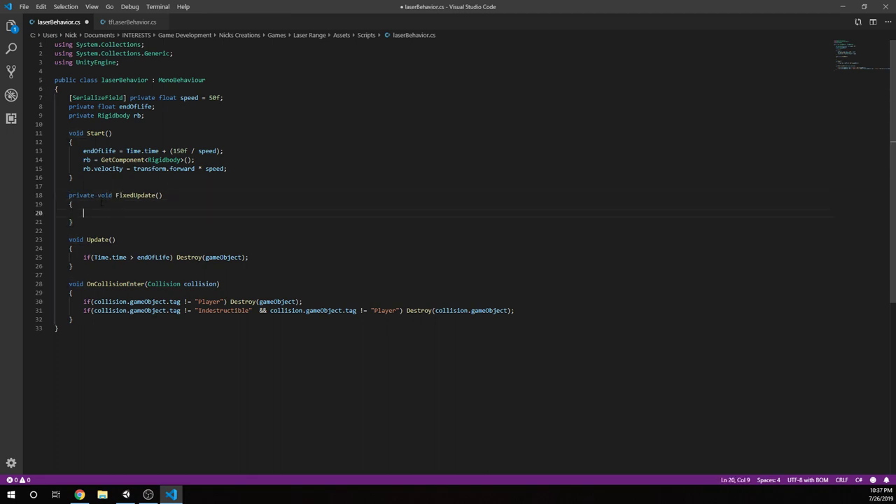
{"action": "double_click", "coordinate": [80, 195]}
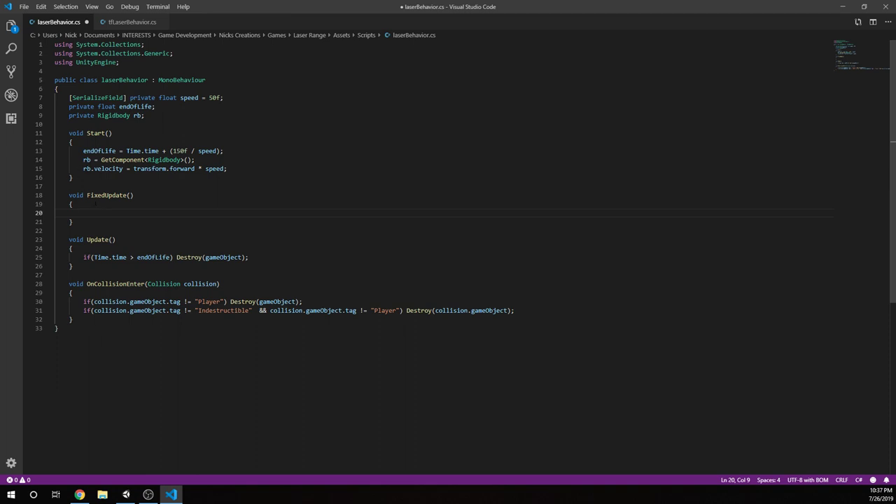
{"action": "left_click_drag", "start_coordinate": [77, 213], "coordinate": [72, 222]}
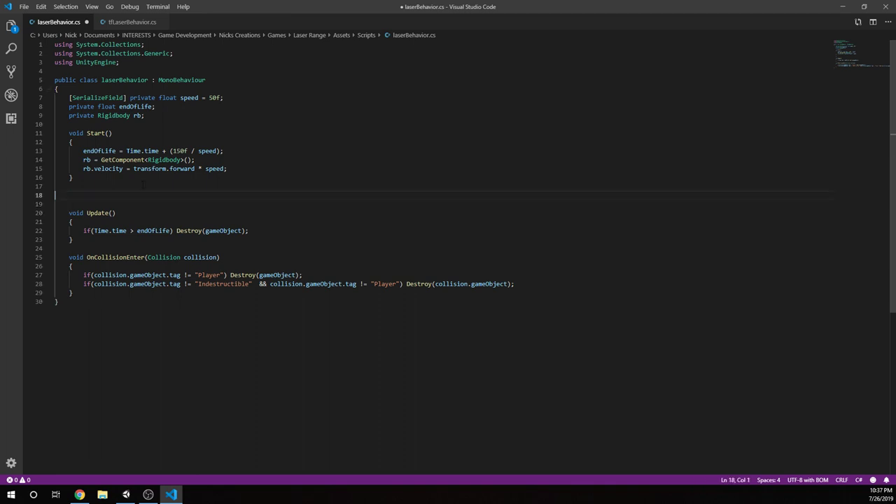
Step: Remove leftover blank lines and select parts of OnCollisionEnter, including the 'collision' parameter
{"action": "key", "text": "Backspace"}
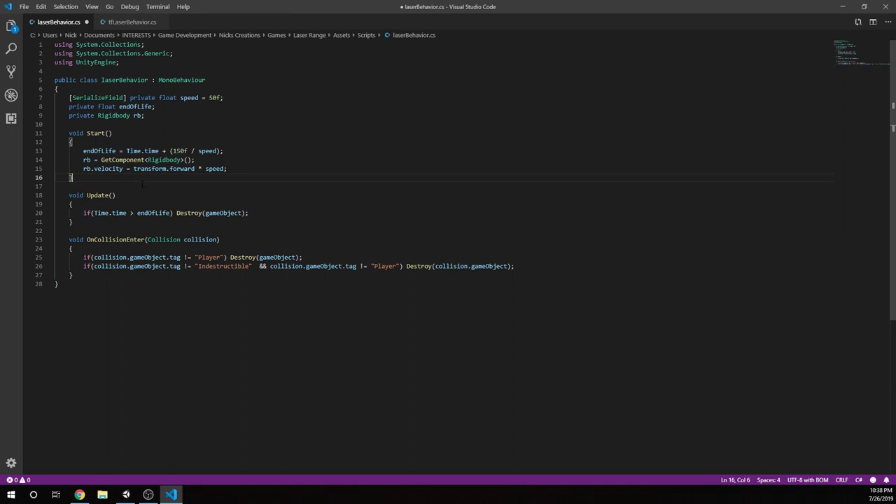
{"action": "left_click_drag", "start_coordinate": [84, 213], "coordinate": [174, 213]}
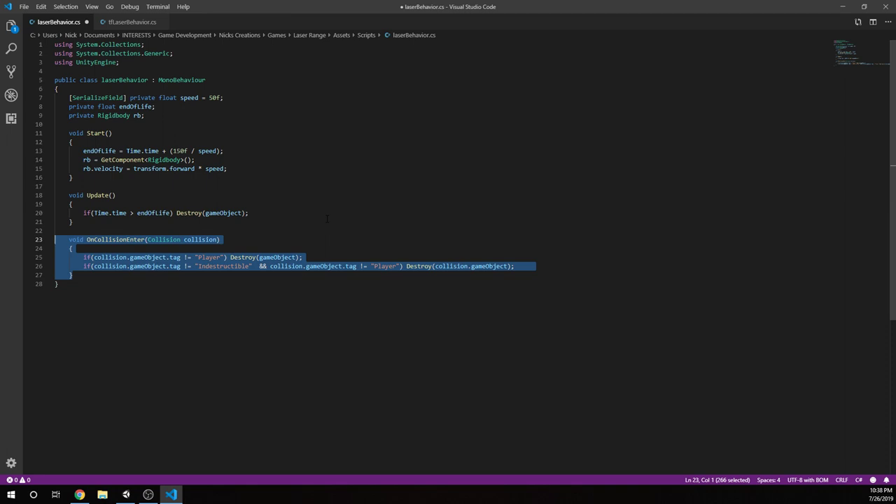
{"action": "left_click", "coordinate": [96, 257]}
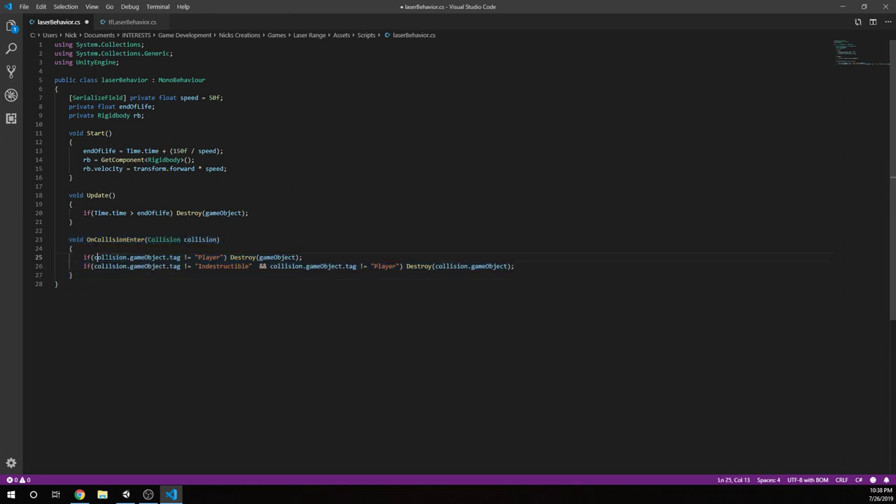
{"action": "double_click", "coordinate": [108, 257]}
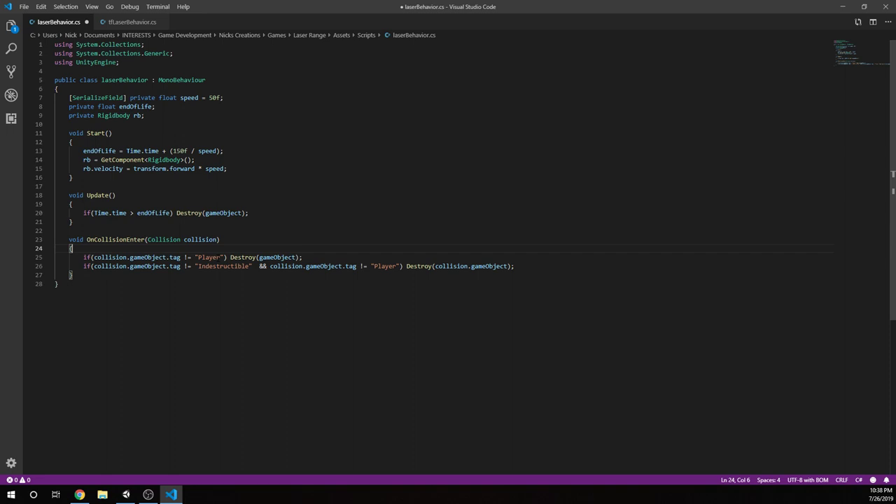
{"action": "double_click", "coordinate": [186, 256]}
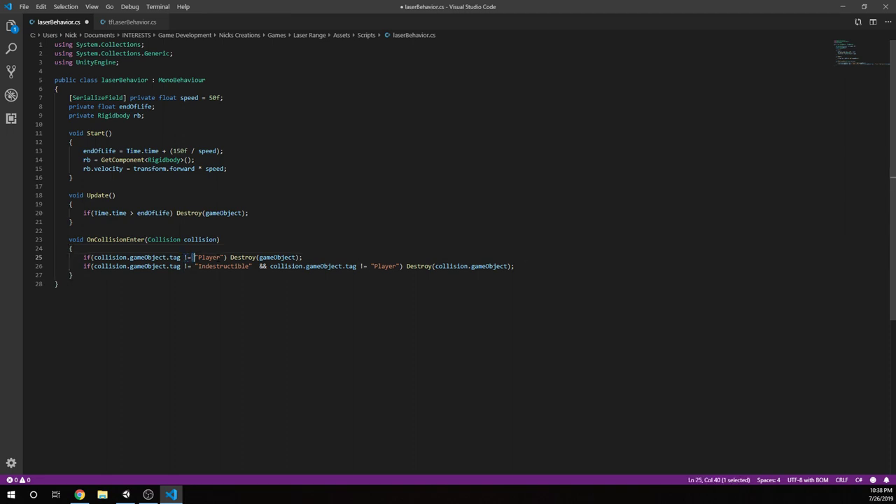
{"action": "double_click", "coordinate": [209, 257]}
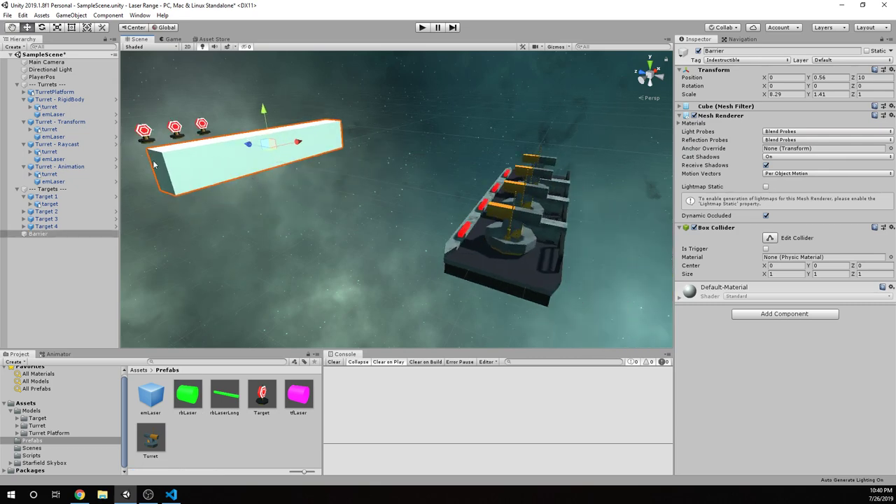
{"action": "mouse_move", "coordinate": [435, 193]}
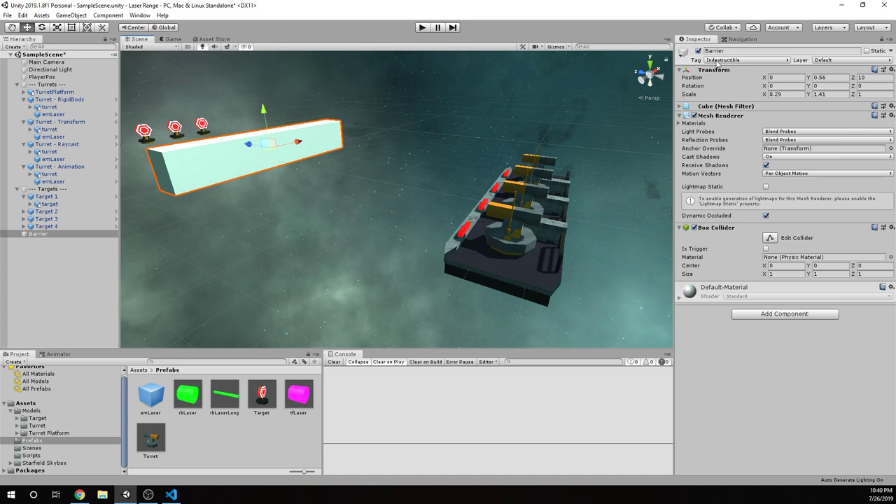
{"action": "mouse_move", "coordinate": [501, 227]}
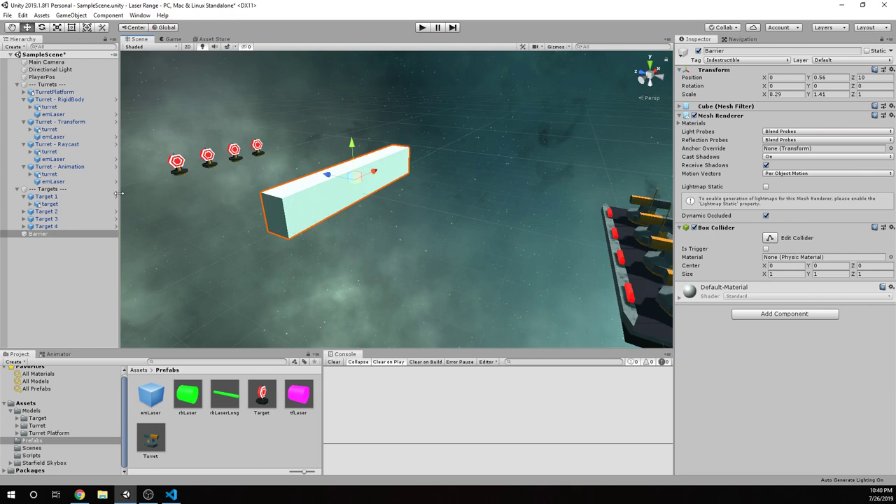
Step: Lower the Barrier cube by one unit to Position Y -0.44
{"action": "left_click", "coordinate": [52, 182]}
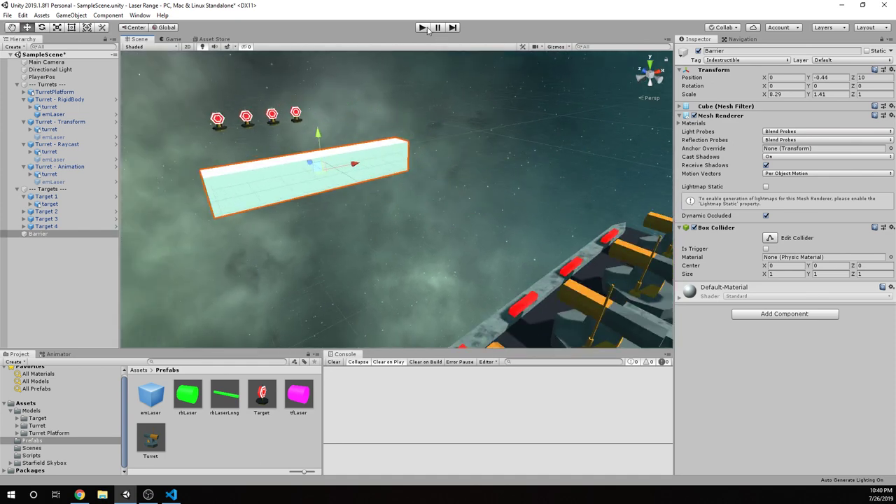
Step: Run the scene to test the lowered Barrier
{"action": "left_click", "coordinate": [422, 28]}
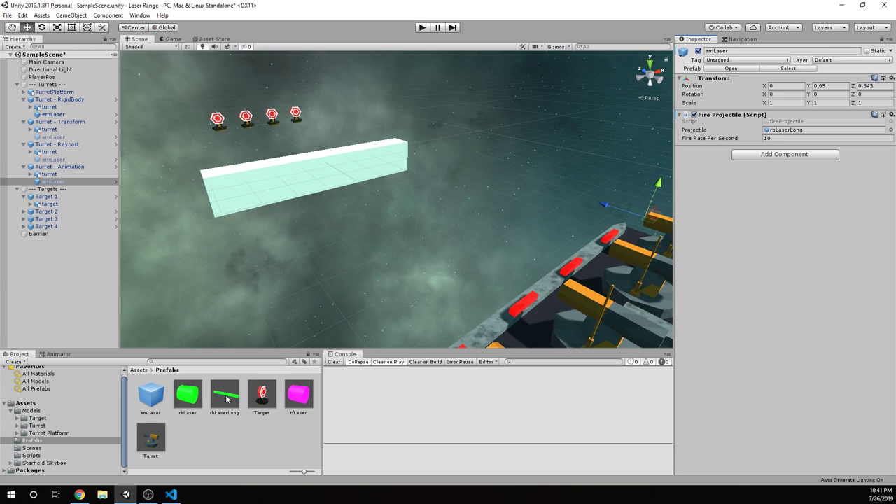
Step: Compare rbLaserLong (Continuous Dynamic, mass 0.5) against rbLaser (Discrete, mass 1) in the Inspector
{"action": "left_click", "coordinate": [224, 394]}
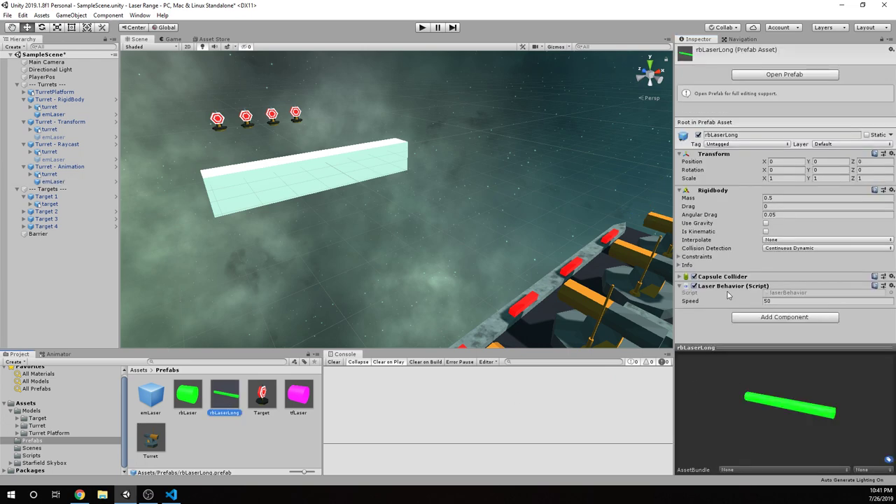
{"action": "mouse_move", "coordinate": [227, 384]}
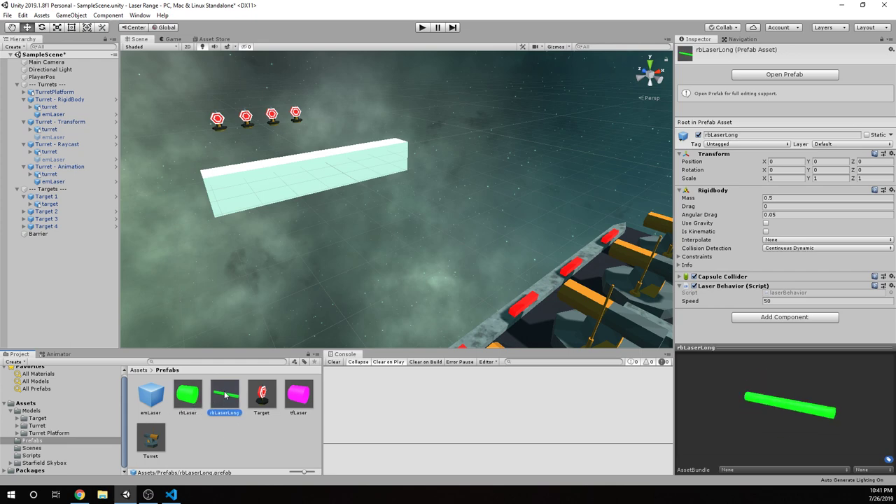
{"action": "left_click", "coordinate": [187, 393]}
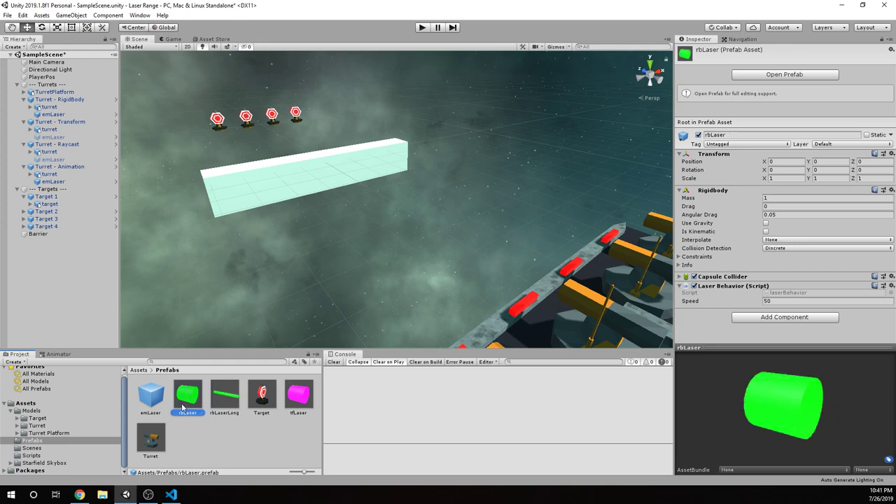
{"action": "left_click", "coordinate": [224, 392]}
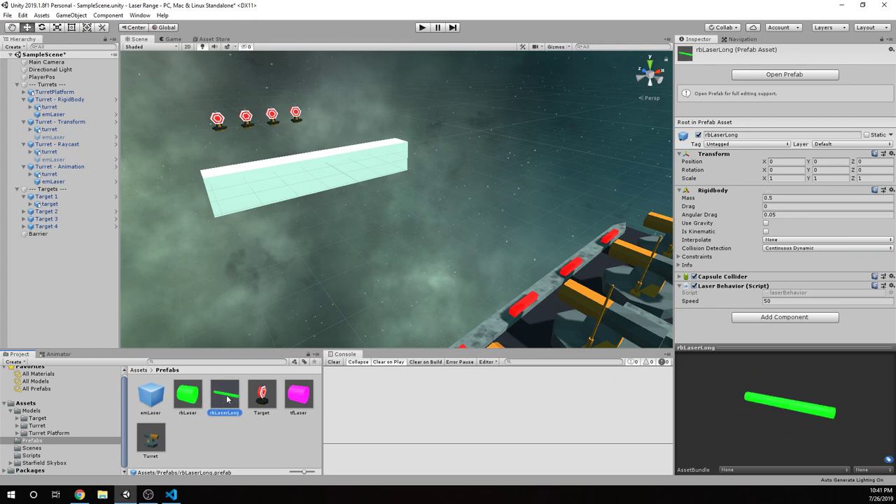
{"action": "mouse_move", "coordinate": [206, 405]}
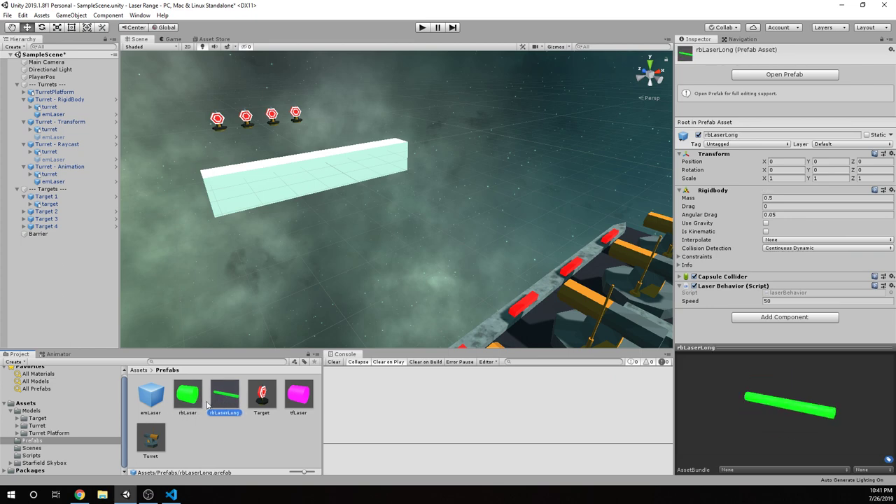
{"action": "left_click", "coordinate": [187, 393]}
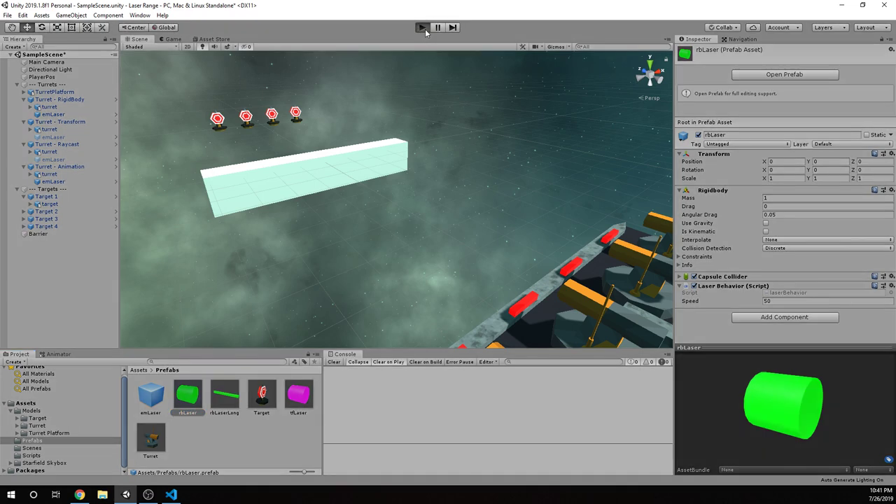
{"action": "left_click", "coordinate": [421, 28]}
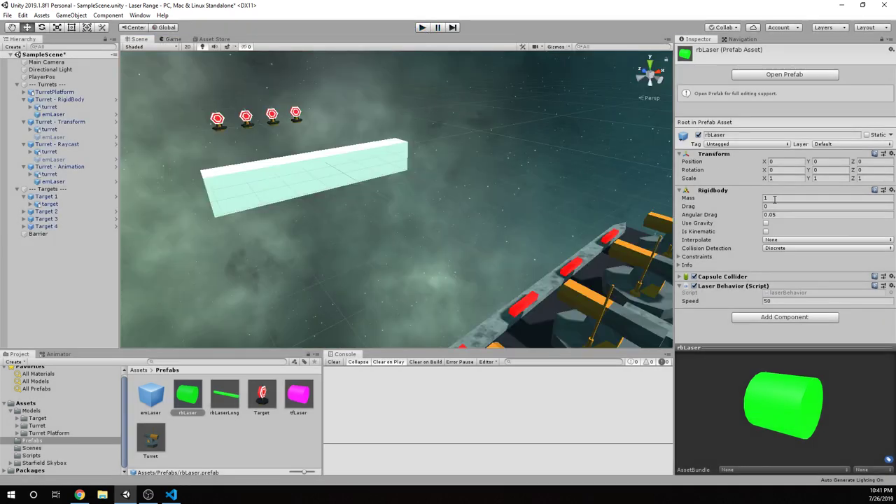
{"action": "left_click", "coordinate": [224, 392]}
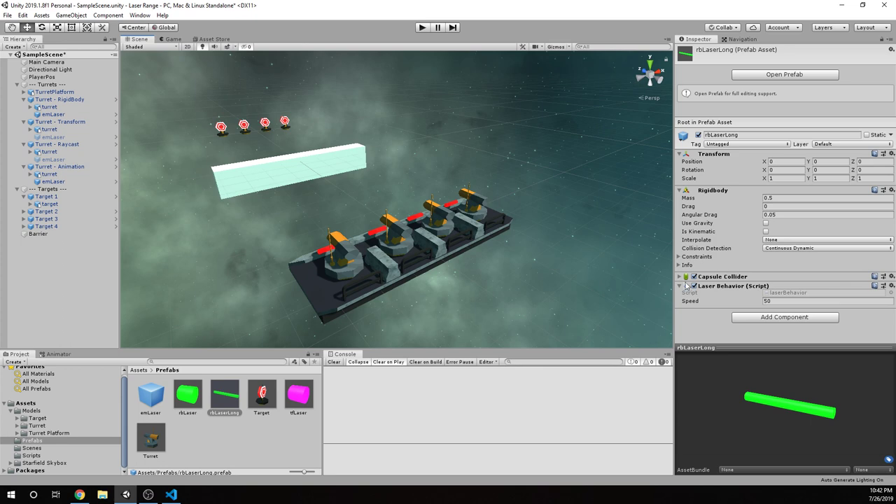
{"action": "mouse_move", "coordinate": [686, 285]}
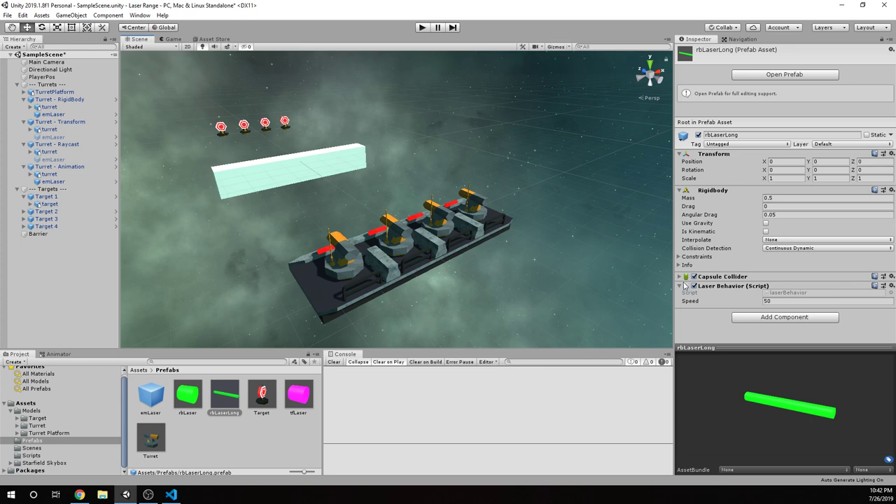
Step: Set the rbLaser prefab's Rigidbody Collision Detection to Continuous Dynamic
{"action": "left_click", "coordinate": [60, 99]}
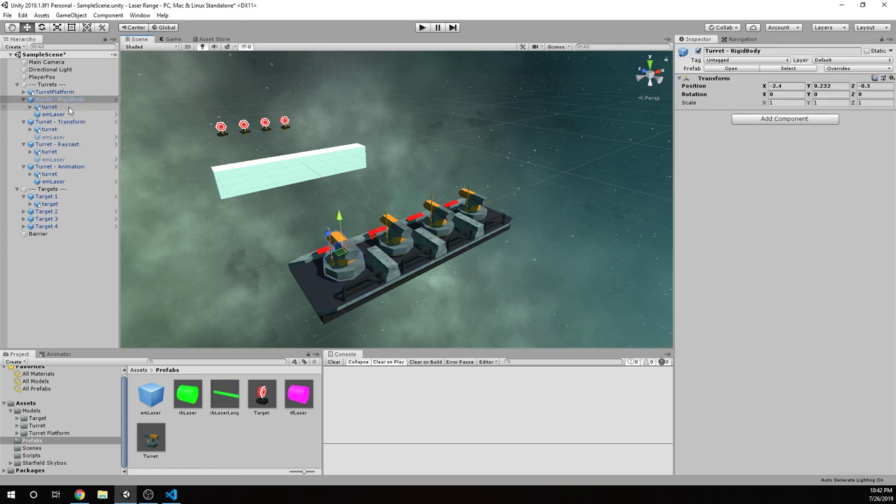
{"action": "left_click", "coordinate": [187, 394]}
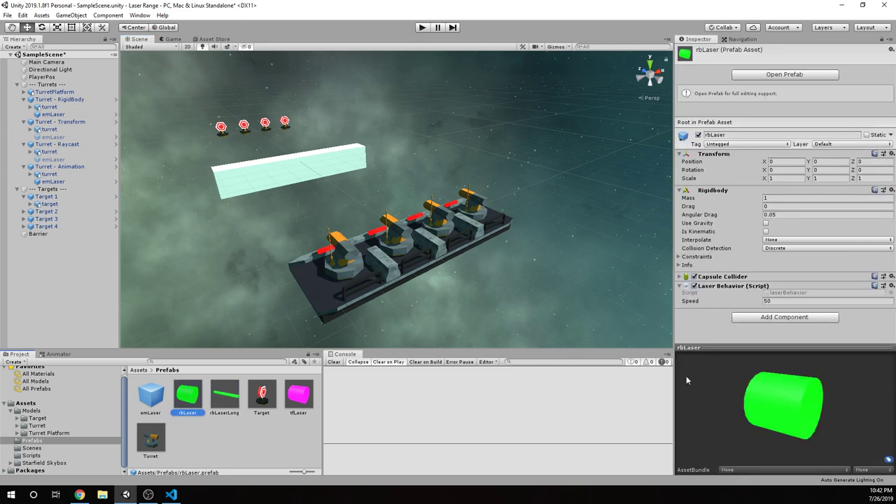
{"action": "left_click", "coordinate": [826, 248]}
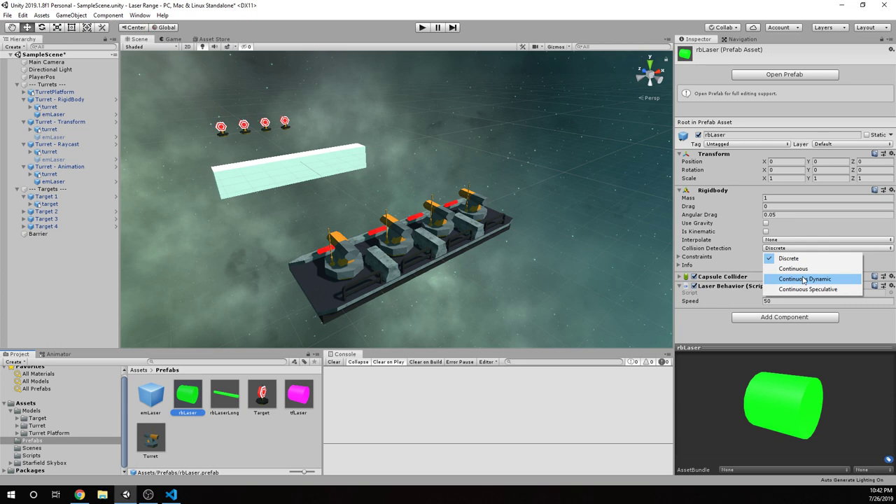
{"action": "left_click", "coordinate": [803, 279]}
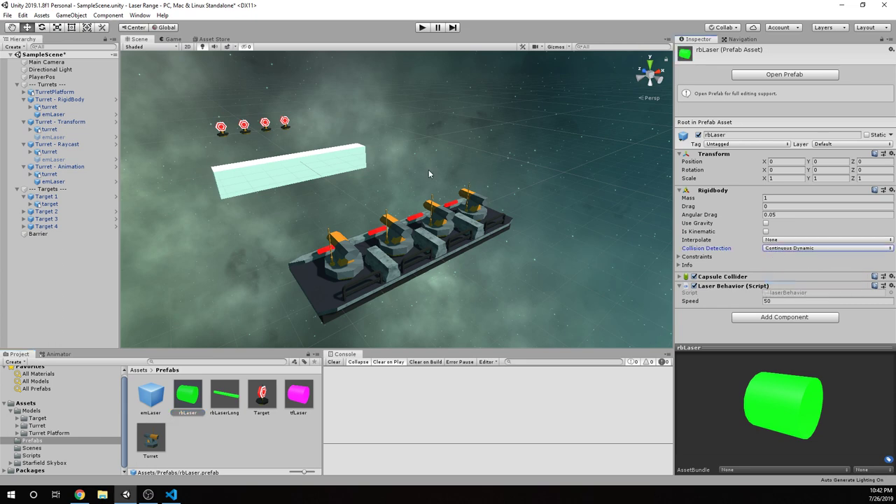
Step: Set Target 1's target object Collision Detection to Continuous
{"action": "left_click", "coordinate": [49, 204]}
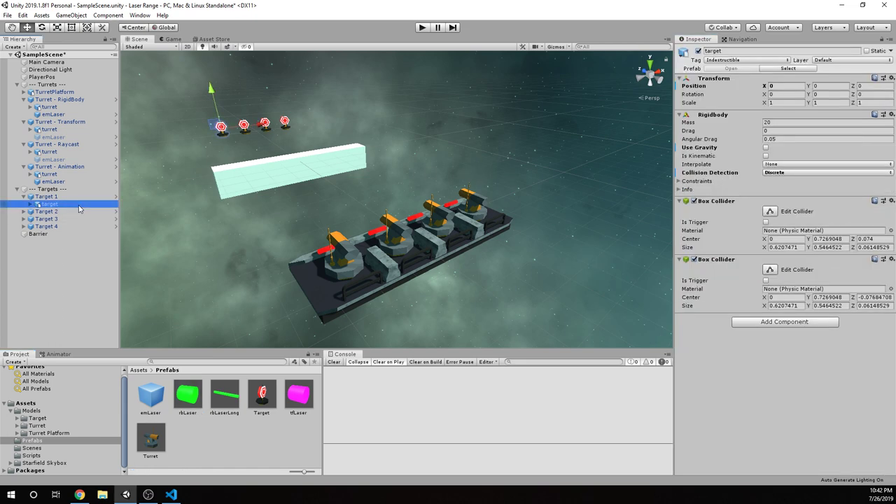
{"action": "left_click", "coordinate": [826, 172]}
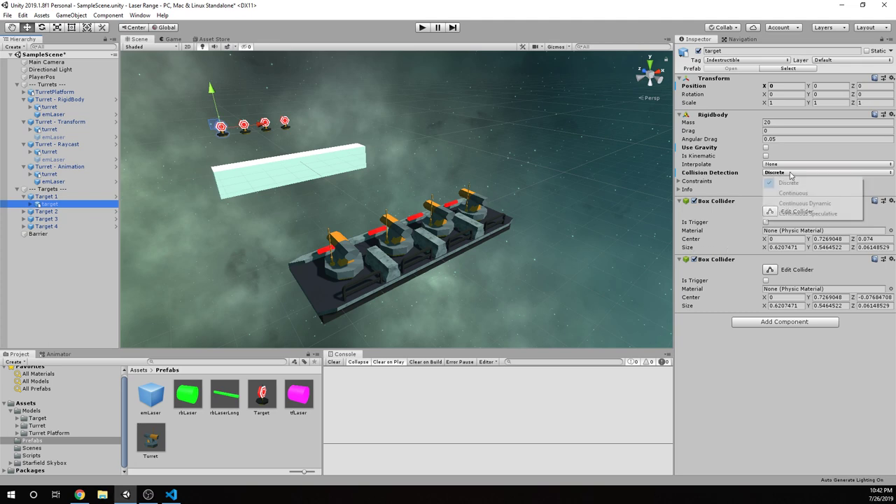
{"action": "left_click", "coordinate": [793, 192]}
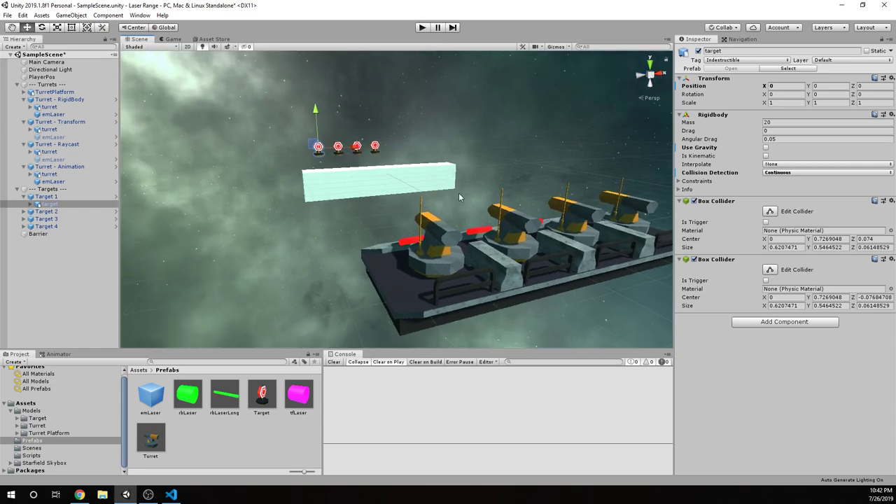
{"action": "mouse_move", "coordinate": [443, 201]}
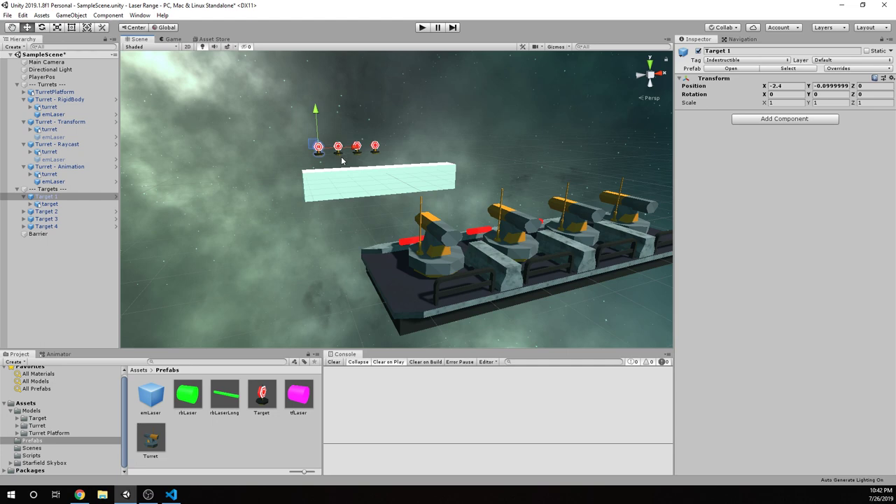
Step: Verify the RigidBody turret's emitter fires rbLaser, still set to Continuous Dynamic
{"action": "left_click", "coordinate": [187, 396]}
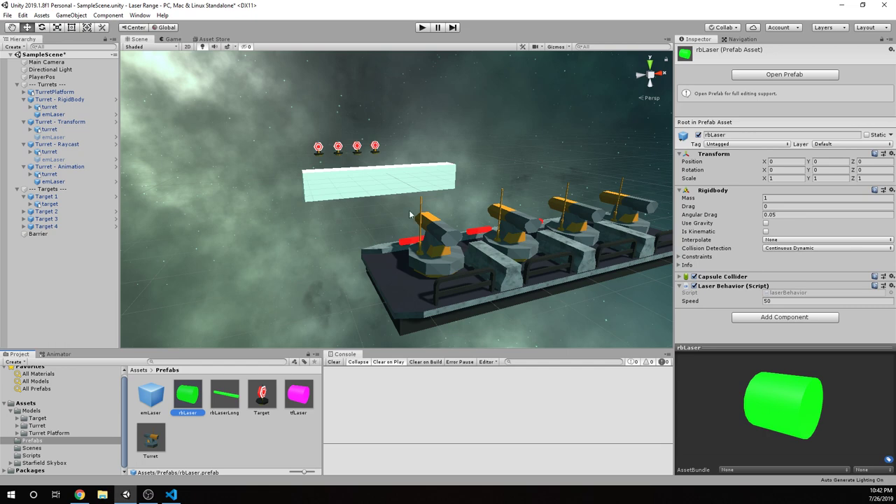
{"action": "left_click", "coordinate": [318, 147]}
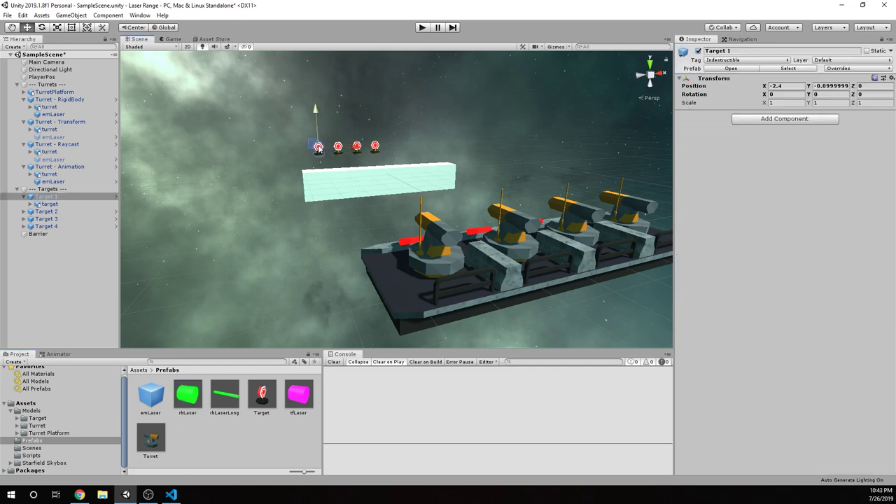
{"action": "mouse_move", "coordinate": [138, 191]}
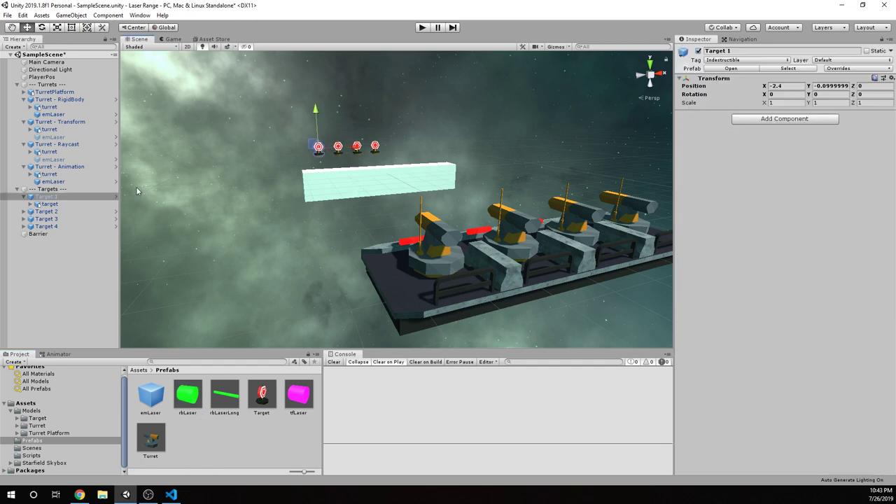
{"action": "left_click", "coordinate": [49, 203]}
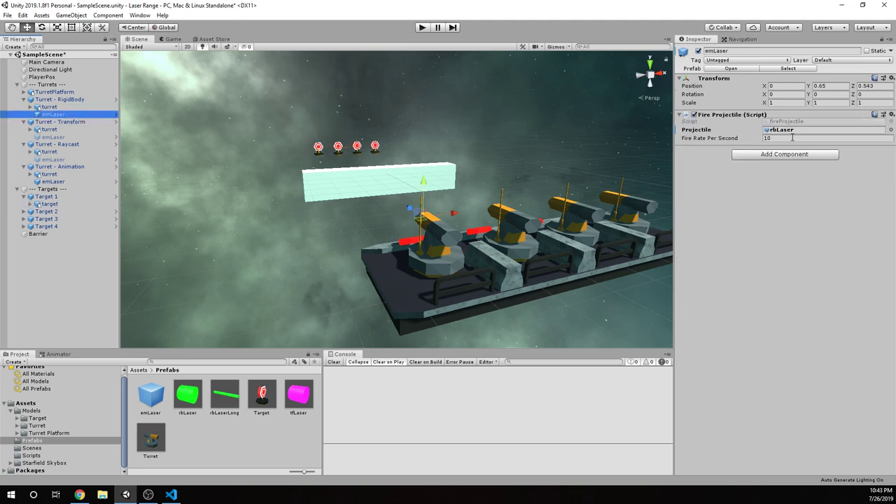
{"action": "left_click", "coordinate": [187, 394]}
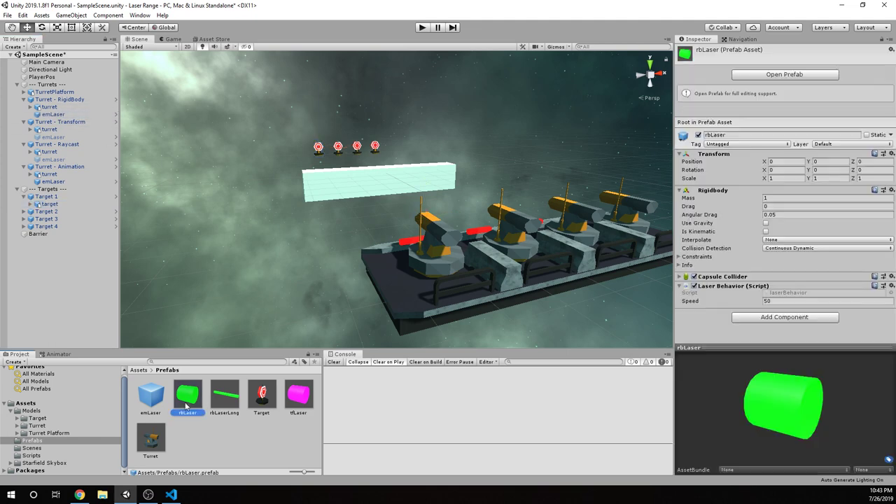
{"action": "mouse_move", "coordinate": [422, 82]}
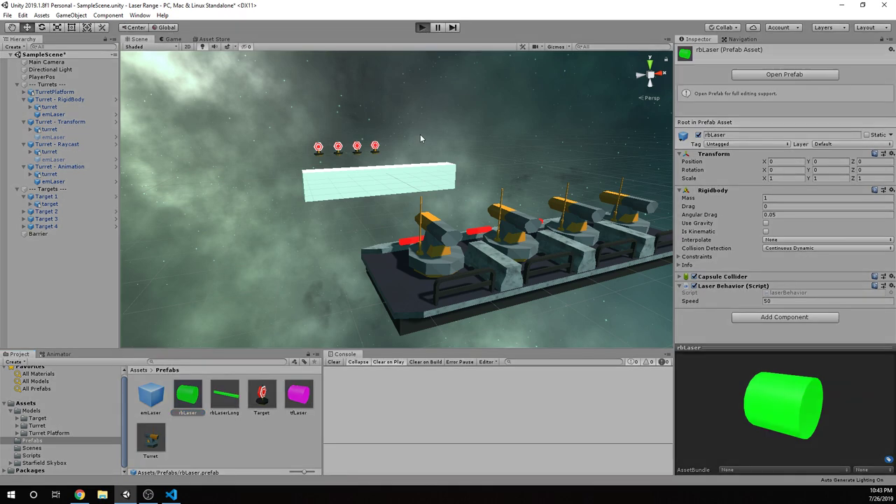
Step: Run and stop a play test, leaving Target 4 shown at X 2.4
{"action": "left_click", "coordinate": [421, 27]}
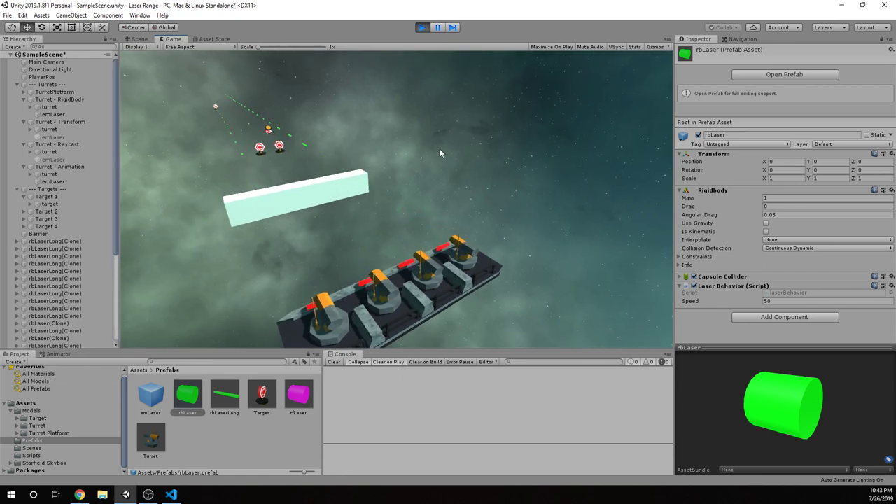
{"action": "left_click", "coordinate": [422, 26]}
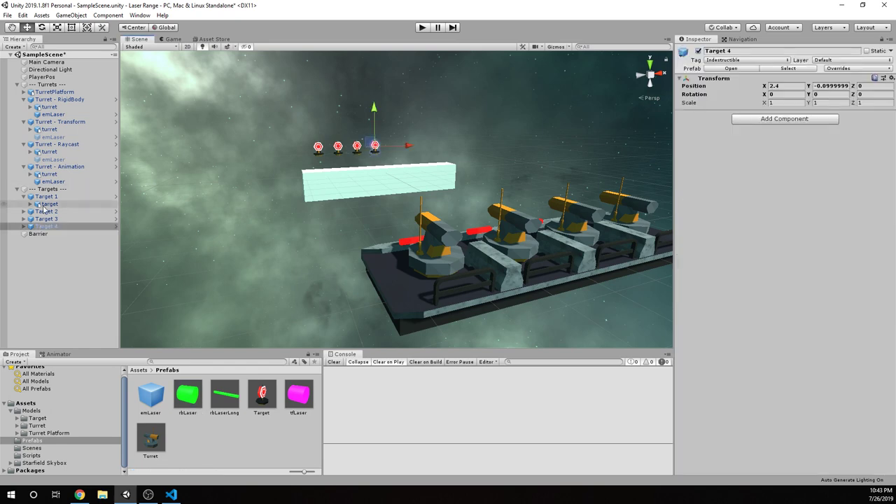
Step: Inspect Target 4's target, the Animation turret, and rbLaserLong (Continuous Dynamic, speed 50)
{"action": "left_click", "coordinate": [49, 233]}
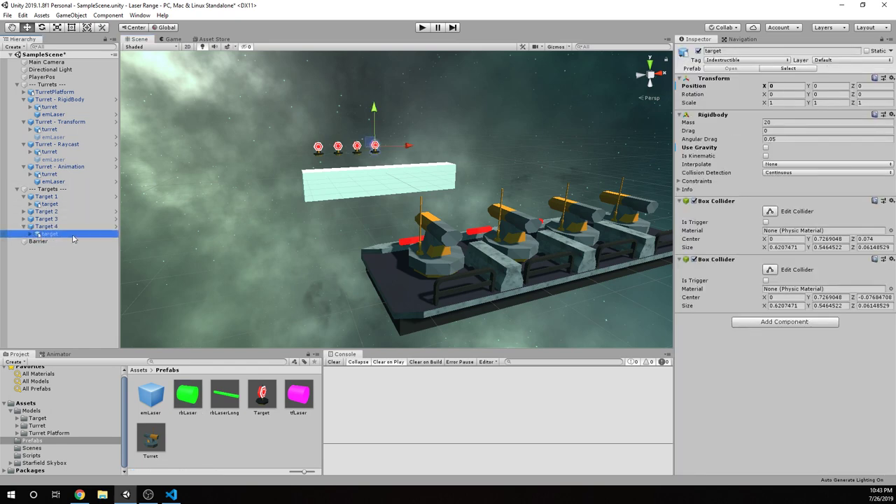
{"action": "left_click", "coordinate": [826, 172]}
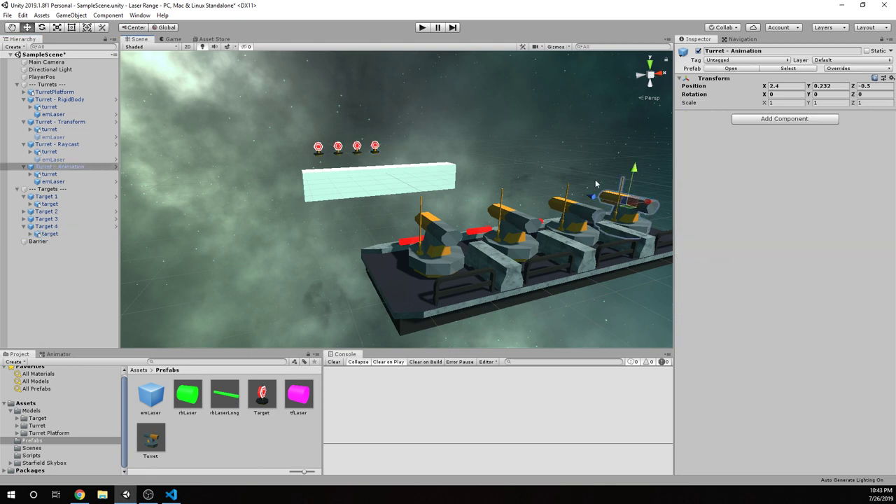
{"action": "left_click", "coordinate": [225, 394]}
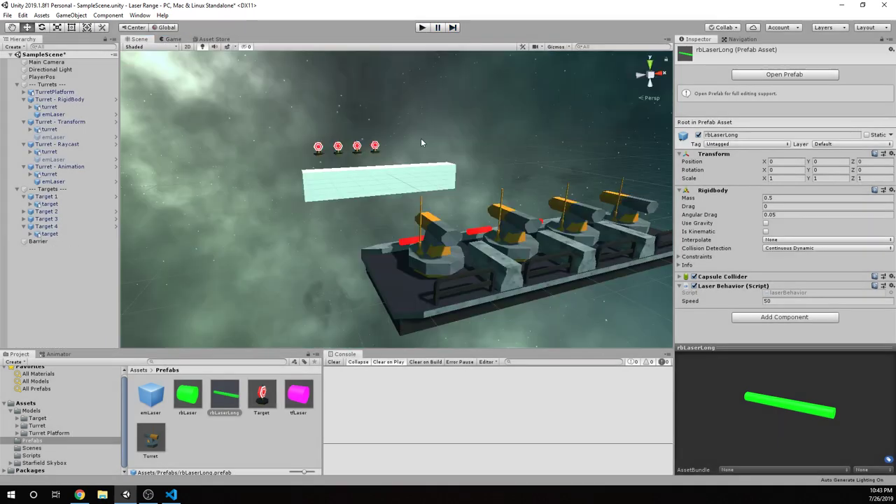
{"action": "mouse_move", "coordinate": [371, 60]}
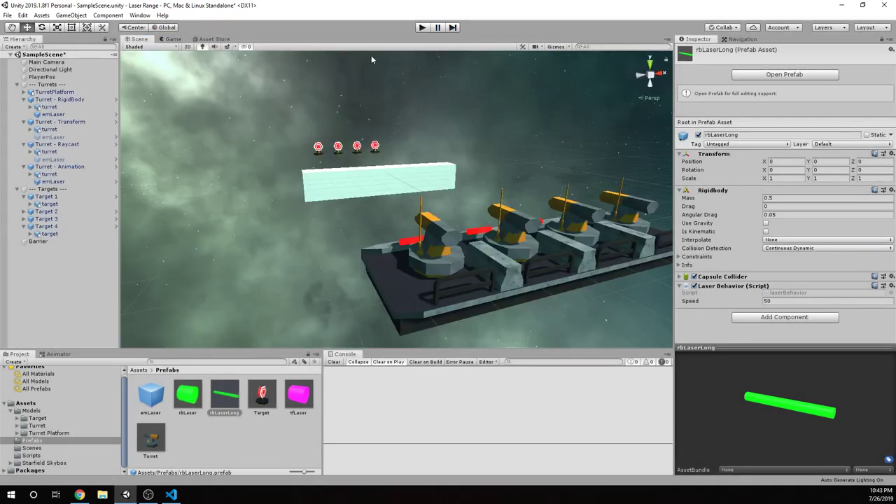
{"action": "left_click", "coordinate": [421, 27]}
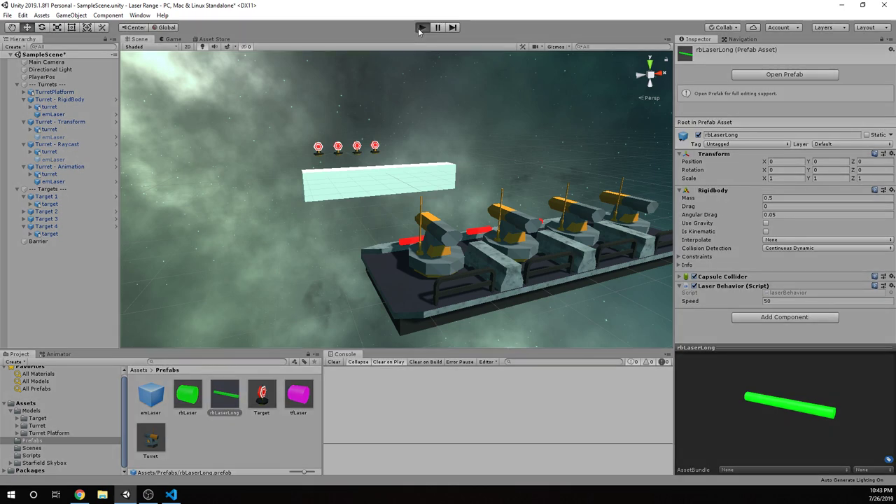
{"action": "left_click", "coordinate": [422, 27]}
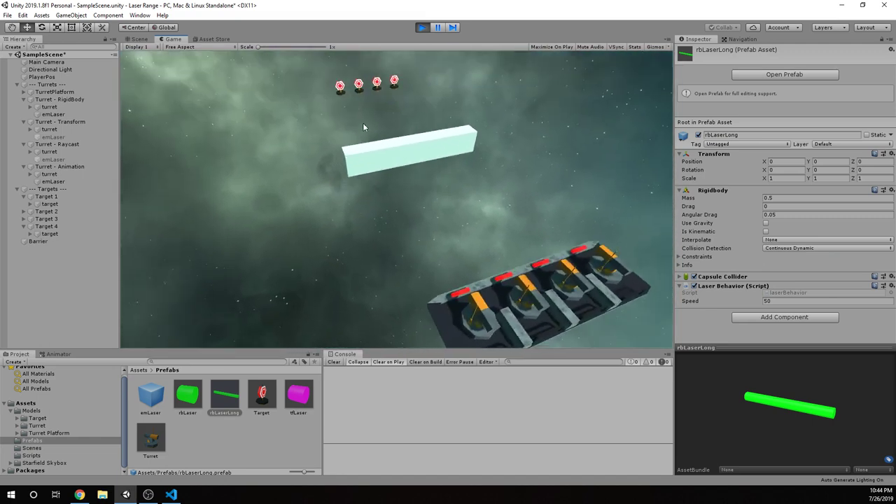
{"action": "left_click", "coordinate": [422, 27]}
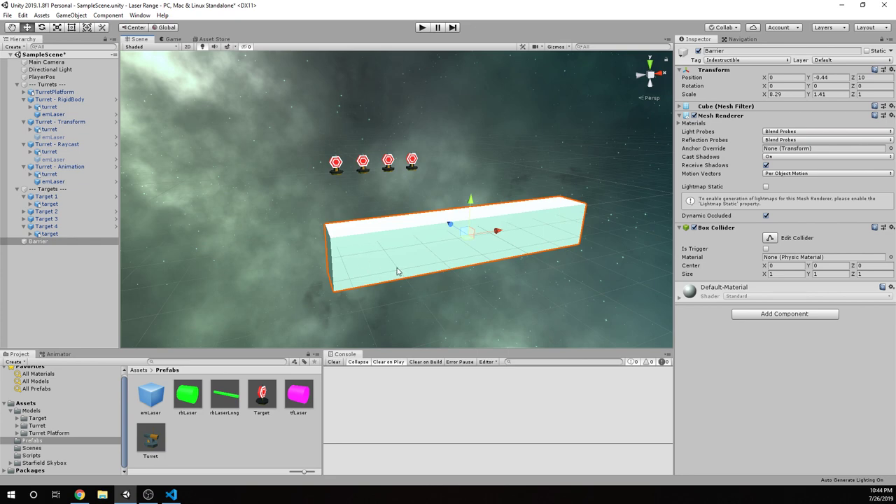
{"action": "mouse_move", "coordinate": [381, 235]}
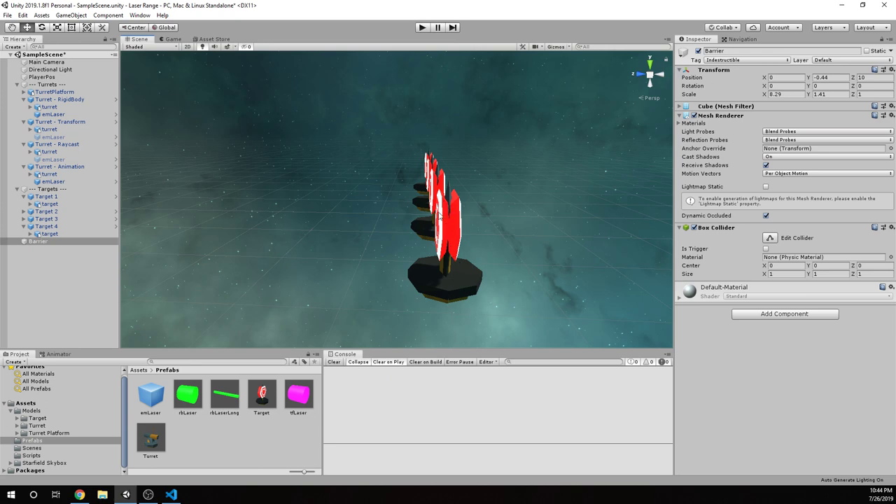
{"action": "mouse_move", "coordinate": [377, 229]}
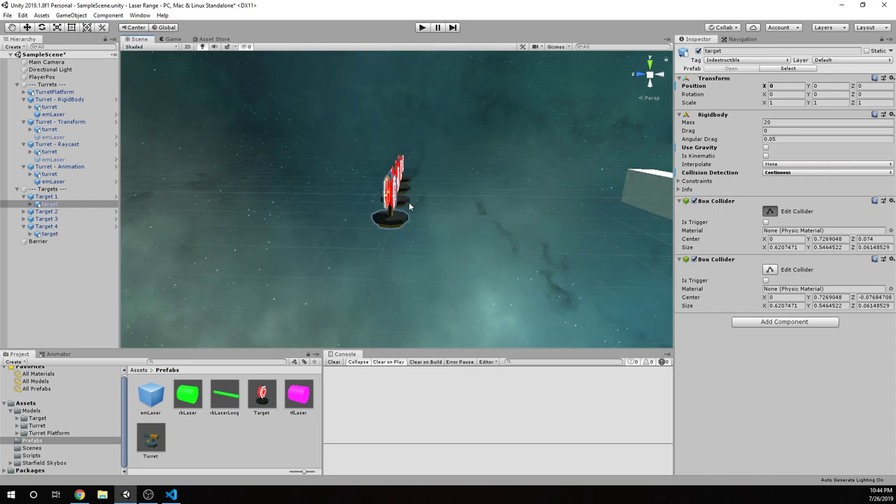
{"action": "mouse_move", "coordinate": [784, 217]}
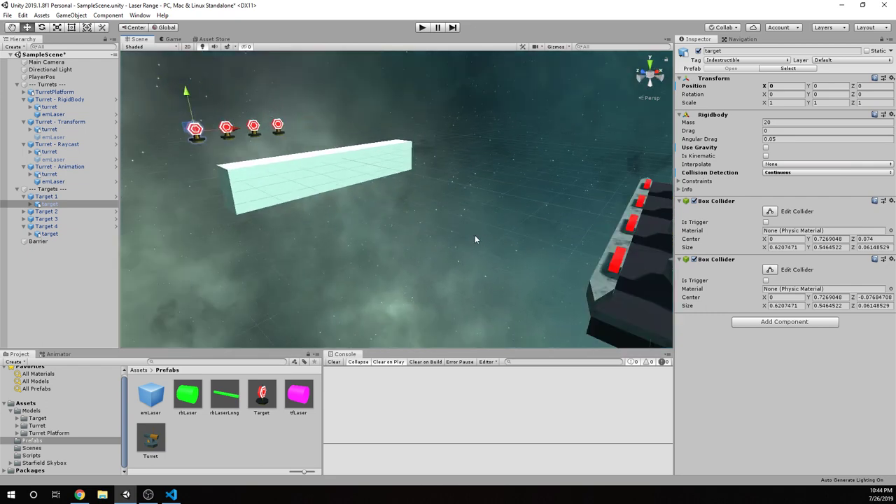
Step: Zoom in on the targets and inspect the RigidBody emitter and the rbLaser prefab
{"action": "left_click_drag", "start_coordinate": [475, 240], "coordinate": [409, 262]}
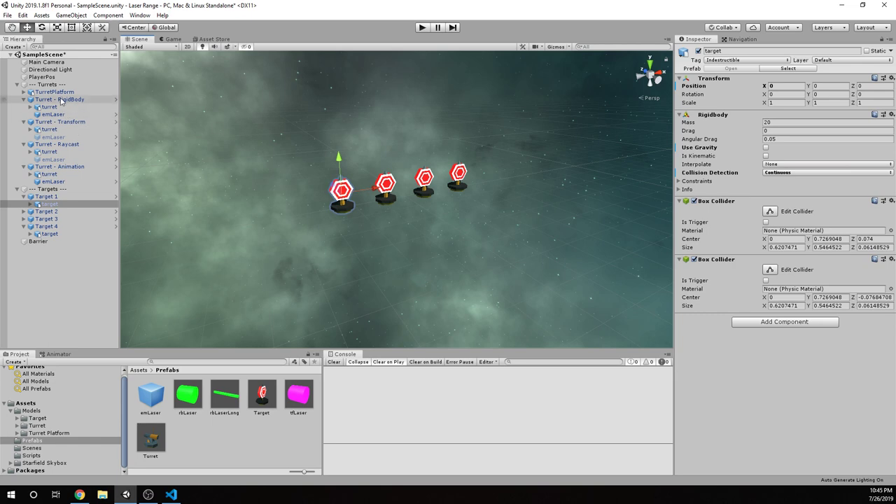
{"action": "left_click", "coordinate": [51, 114]}
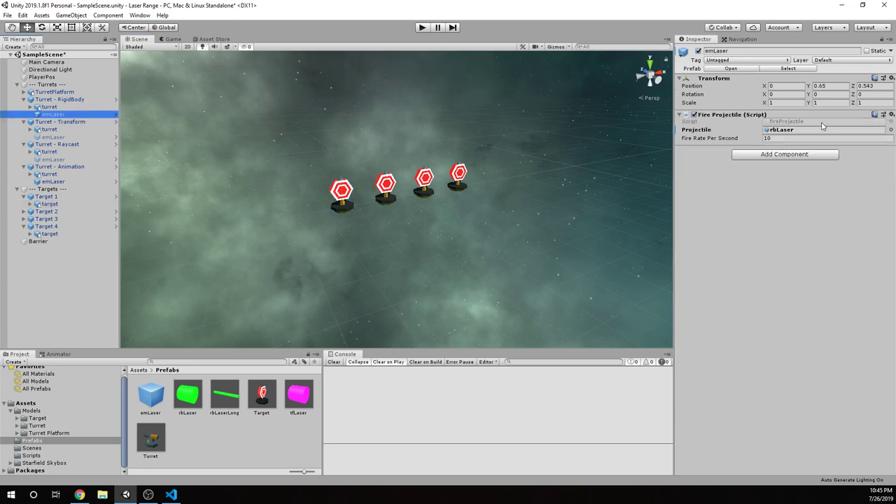
{"action": "left_click", "coordinate": [187, 394]}
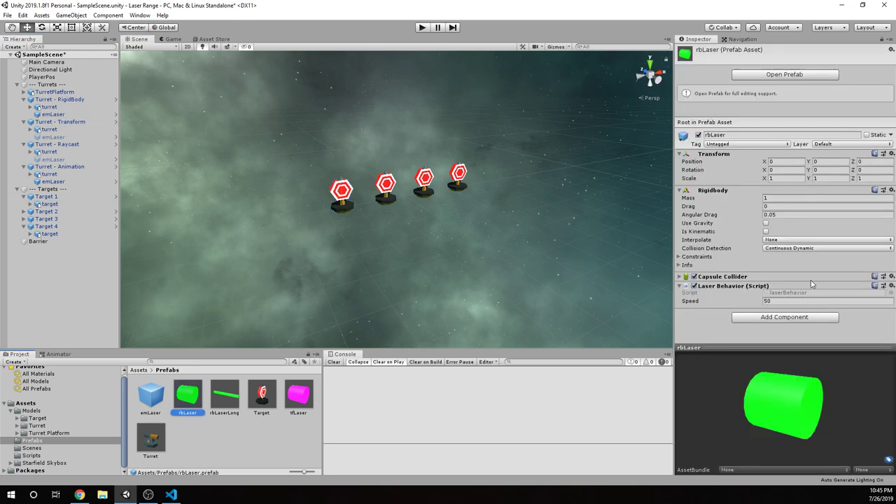
Step: Switch Target 1's target to Discrete collision detection and reselect the RigidBody emitter
{"action": "left_click", "coordinate": [826, 248]}
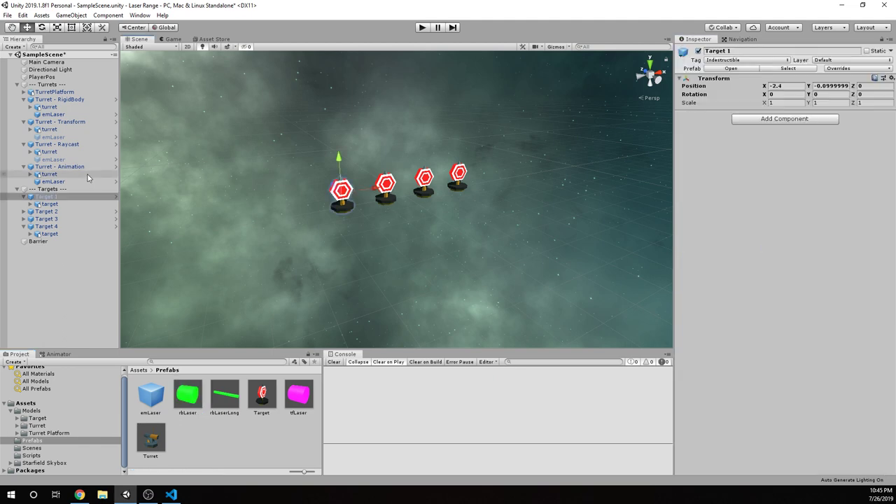
{"action": "left_click", "coordinate": [49, 203]}
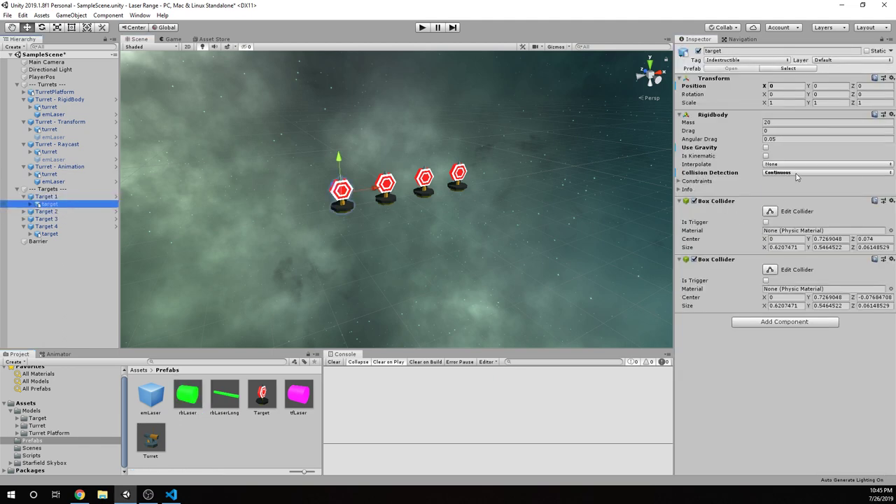
{"action": "left_click", "coordinate": [826, 172]}
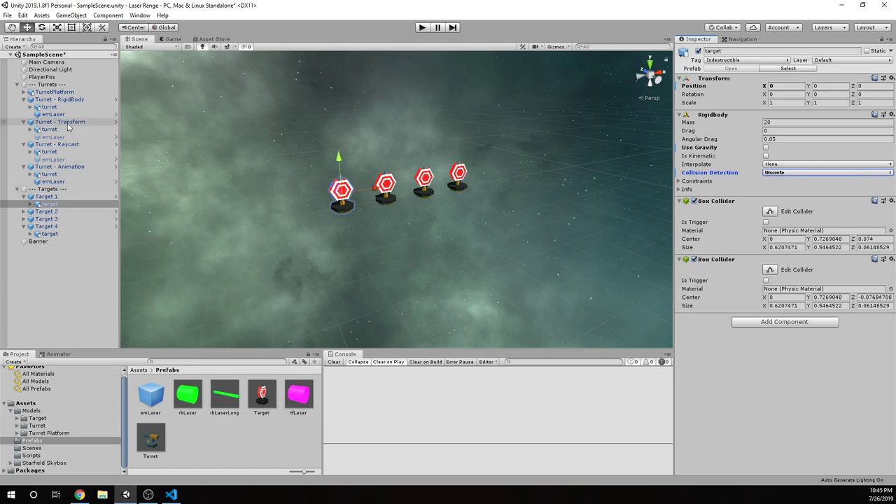
{"action": "left_click", "coordinate": [52, 114]}
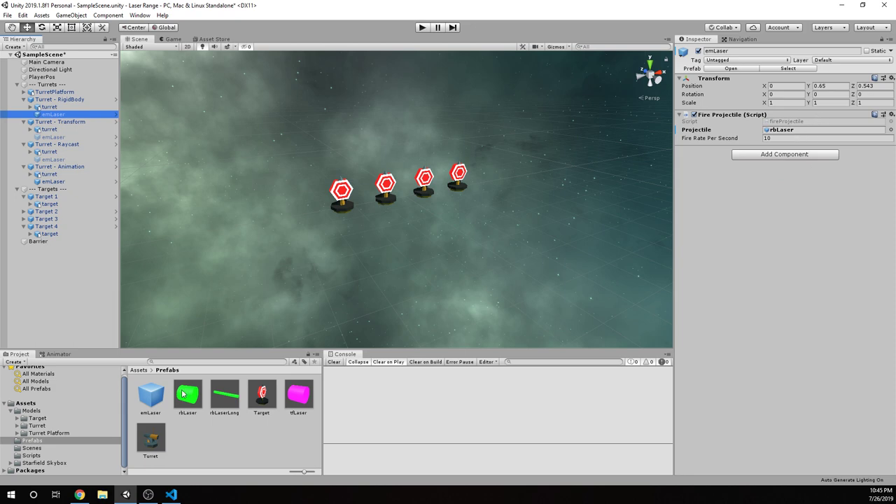
Step: Set the rbLaser prefab's speed to 80 and run a play test
{"action": "left_click", "coordinate": [187, 393]}
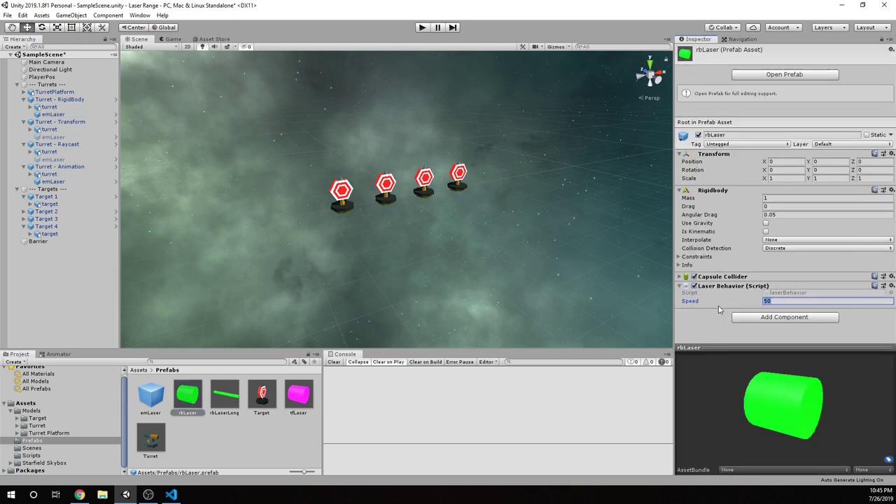
{"action": "type", "text": "60"}
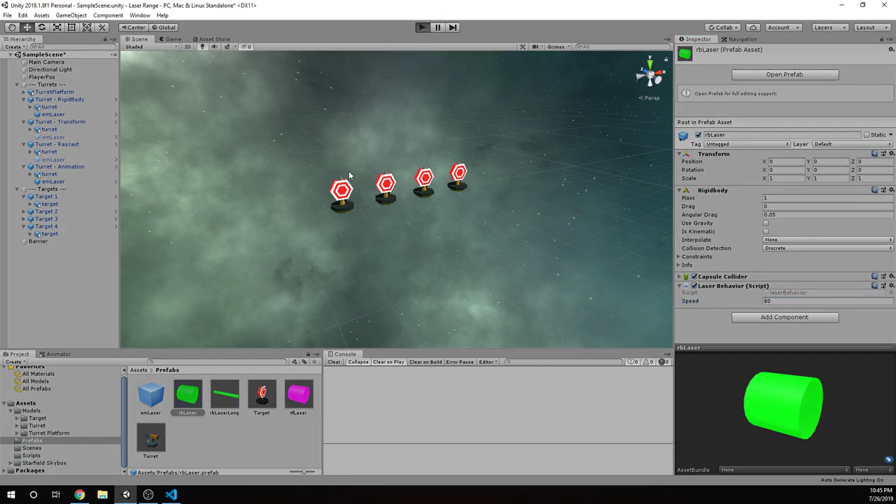
{"action": "left_click", "coordinate": [421, 27]}
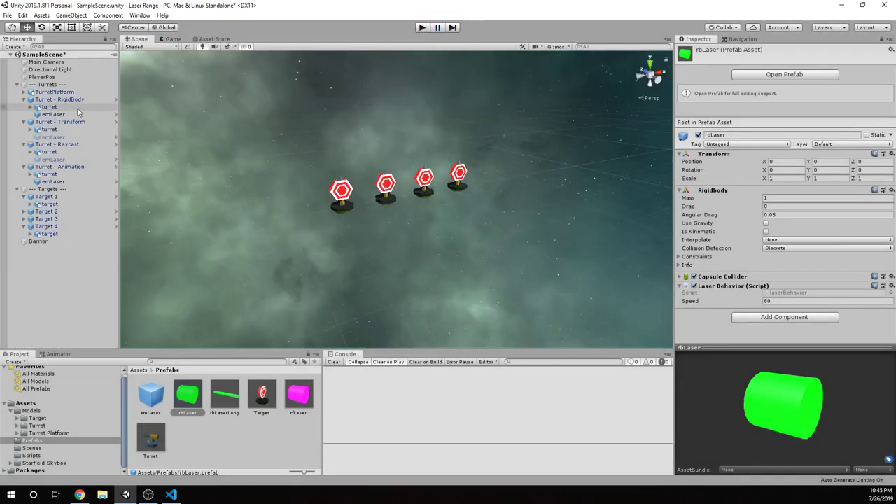
Step: Restore Continuous Dynamic on rbLaser and Continuous on Target 1's target
{"action": "left_click", "coordinate": [53, 113]}
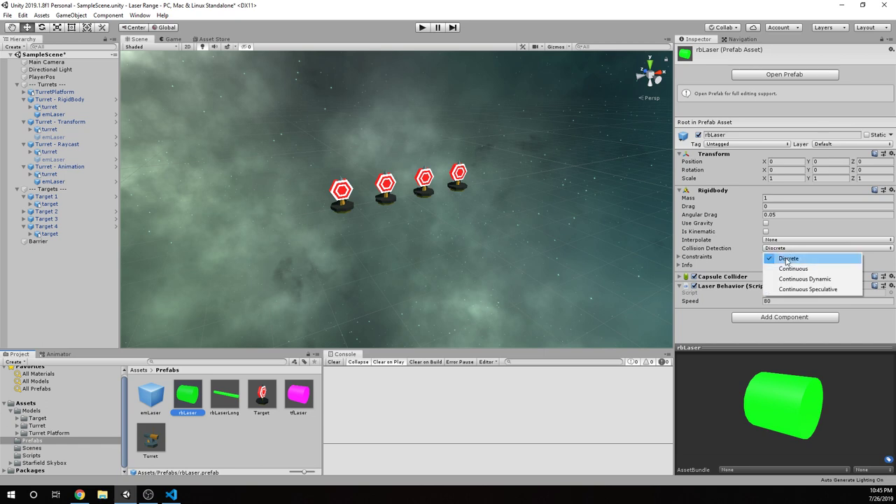
{"action": "mouse_move", "coordinate": [803, 279]}
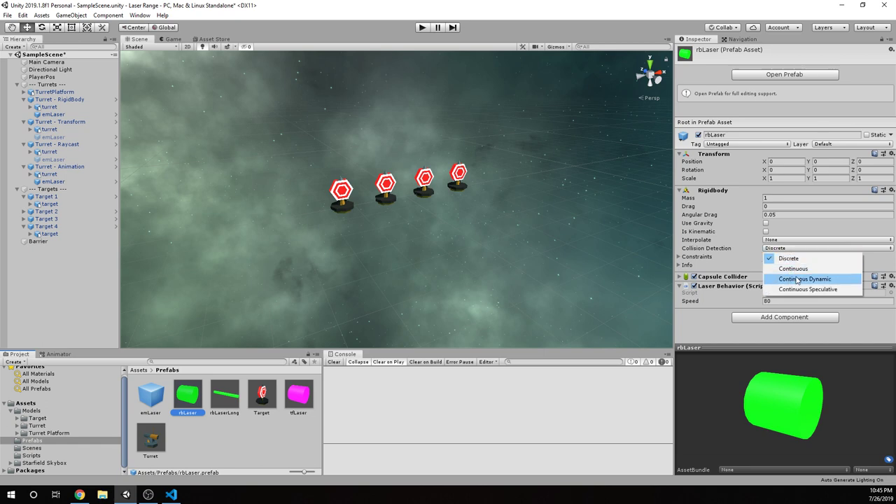
{"action": "left_click", "coordinate": [805, 279]}
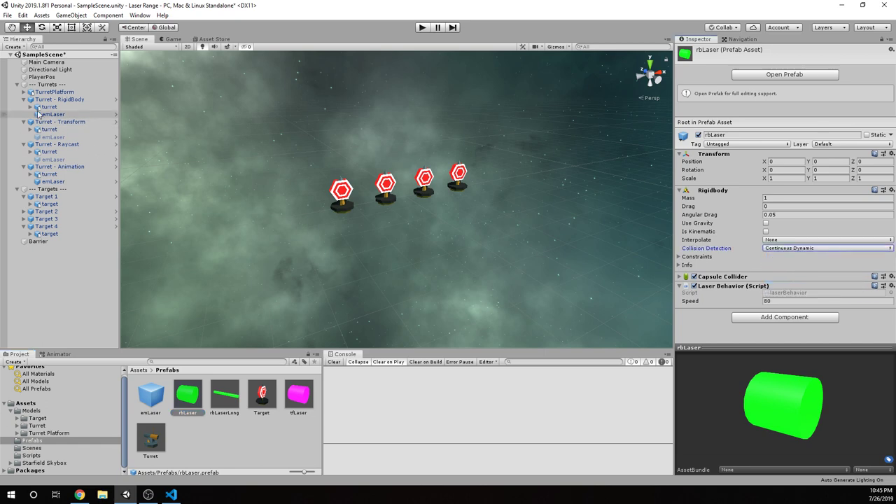
{"action": "left_click", "coordinate": [53, 114]}
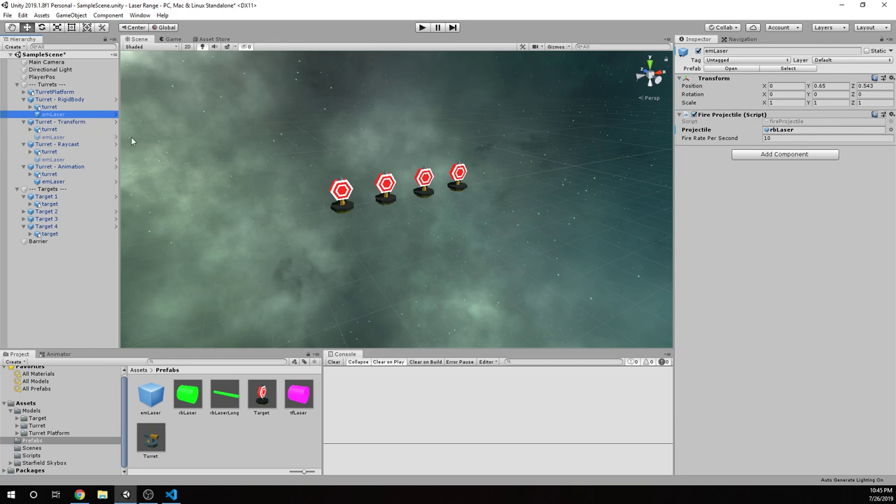
{"action": "left_click", "coordinate": [49, 204]}
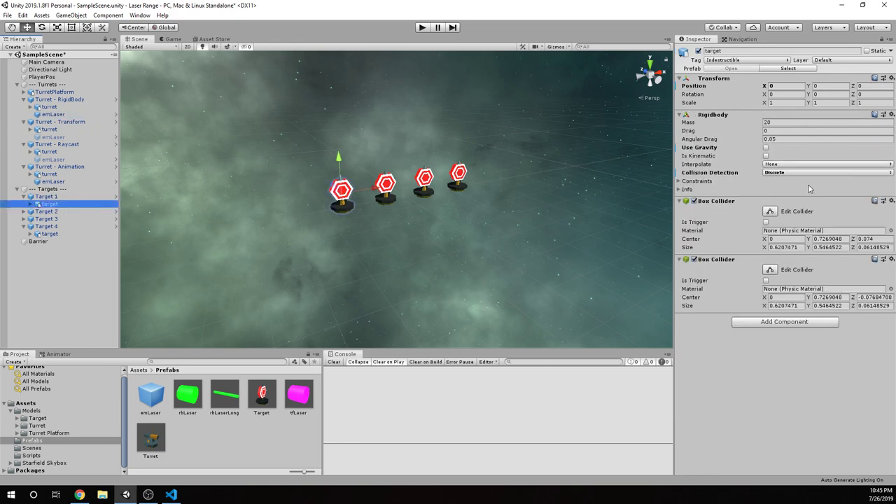
{"action": "left_click", "coordinate": [826, 172]}
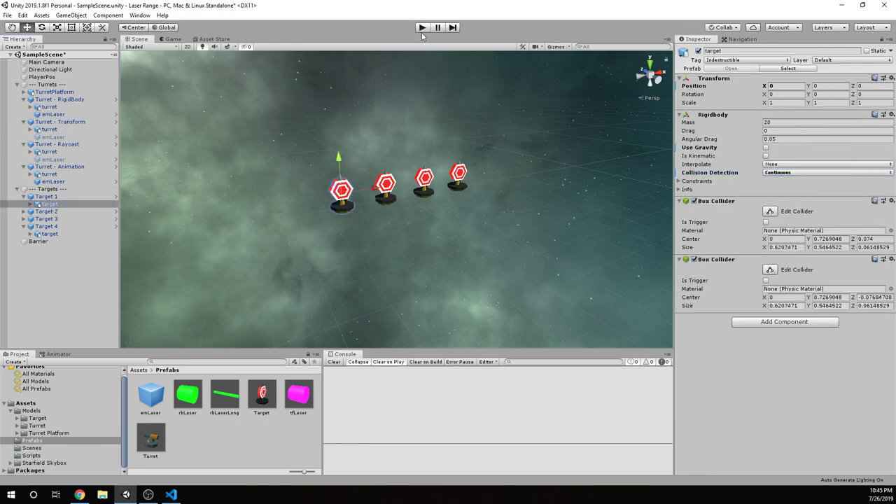
Step: Run and stop a play test, then select the rbLaser prefab's Speed field
{"action": "left_click", "coordinate": [422, 27]}
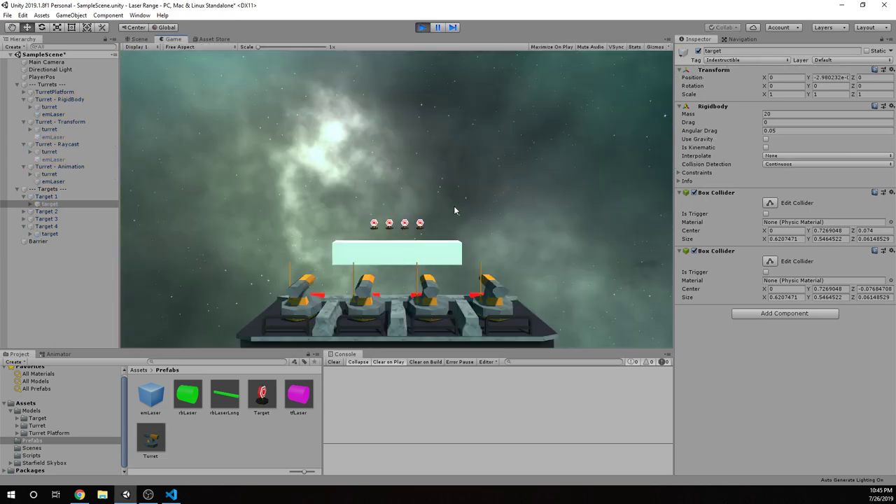
{"action": "left_click", "coordinate": [422, 28]}
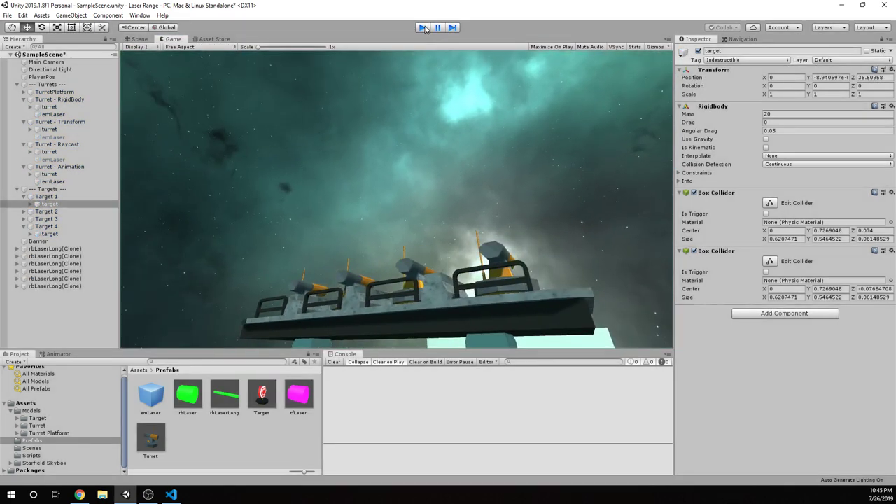
{"action": "left_click", "coordinate": [423, 28]}
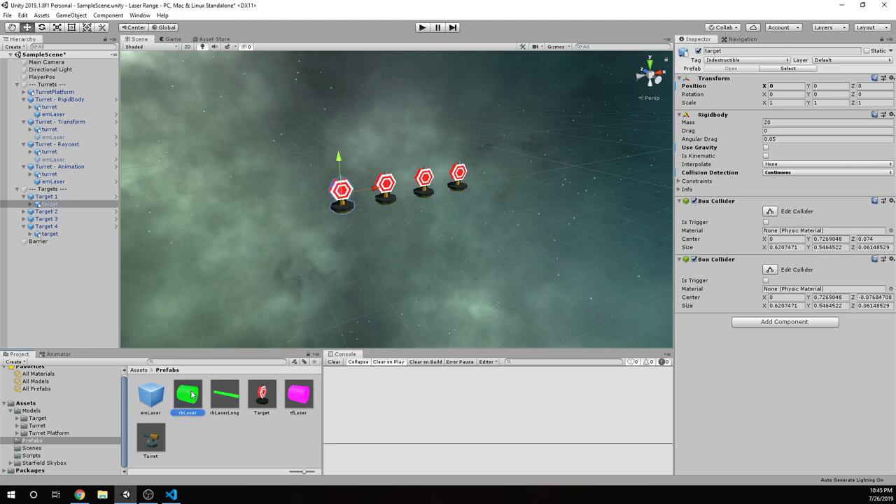
{"action": "left_click", "coordinate": [187, 395]}
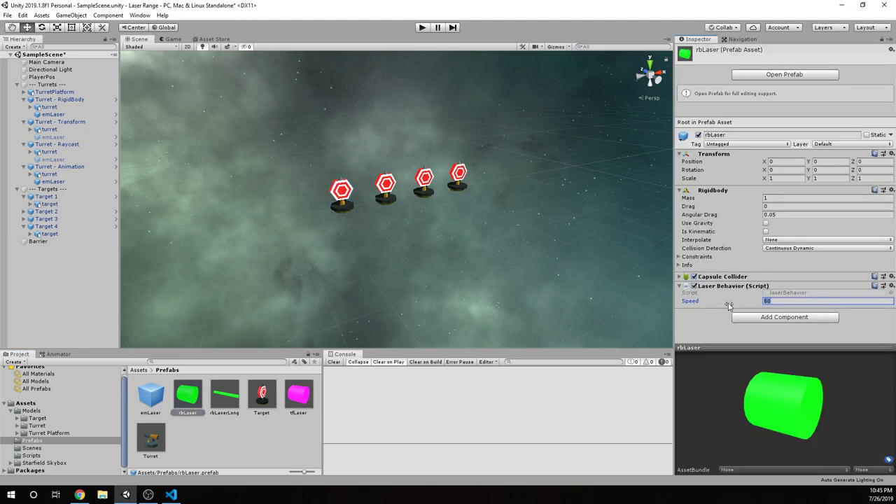
Step: Set rbLaser's speed to 1500, then start and stop a play test
{"action": "type", "text": "1500"}
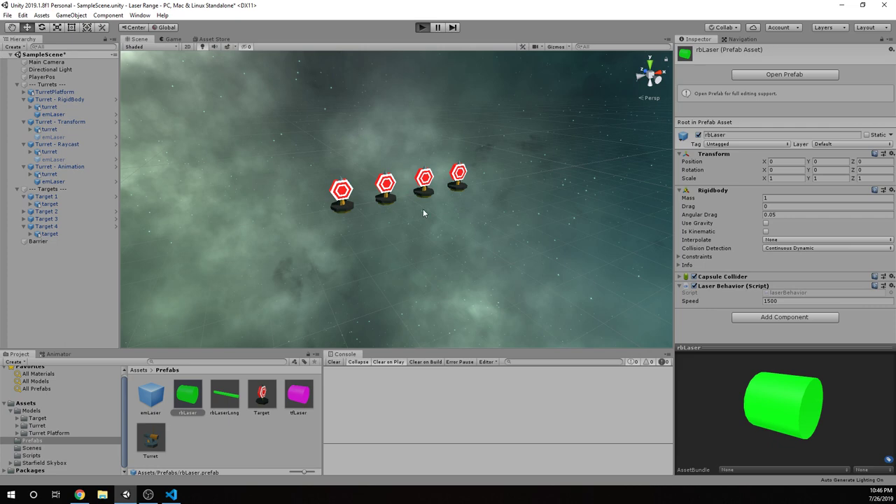
{"action": "left_click", "coordinate": [422, 26]}
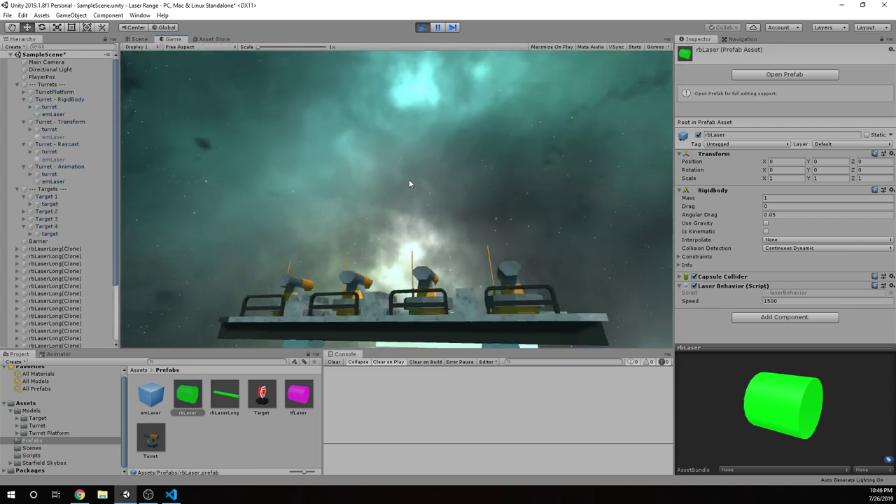
{"action": "left_click", "coordinate": [422, 27]}
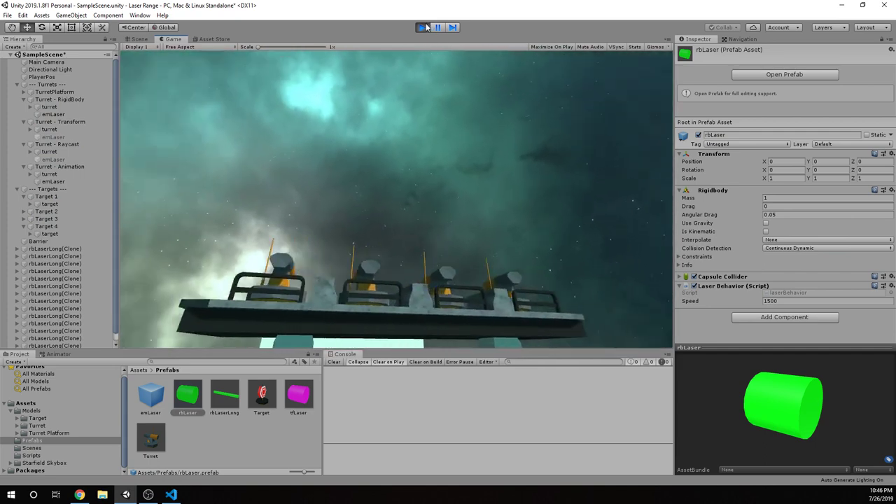
{"action": "left_click", "coordinate": [422, 27]}
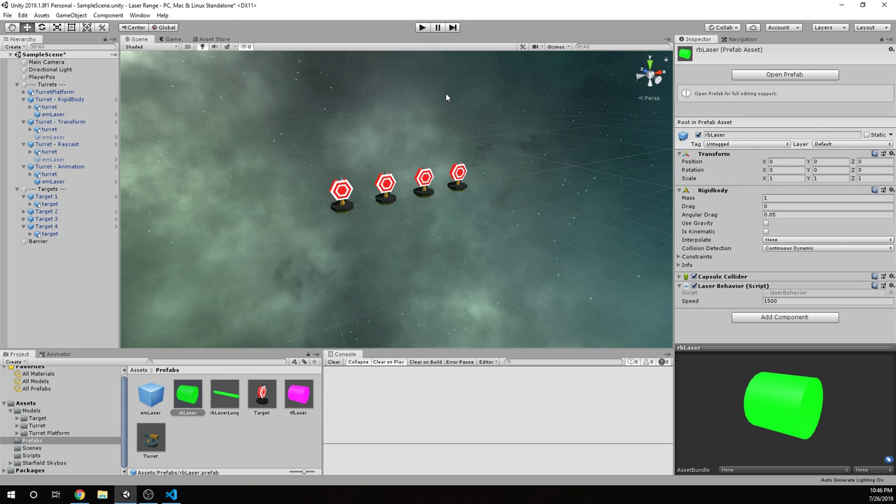
{"action": "mouse_move", "coordinate": [406, 37]}
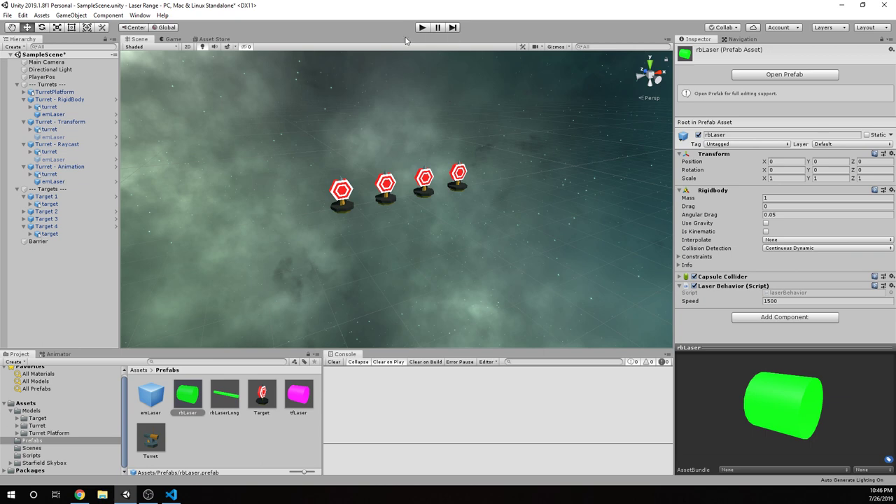
Step: Check tfLaser (speed 50, Continuous Dynamic) against the targets under Target 1 and Target 2
{"action": "left_click", "coordinate": [298, 392]}
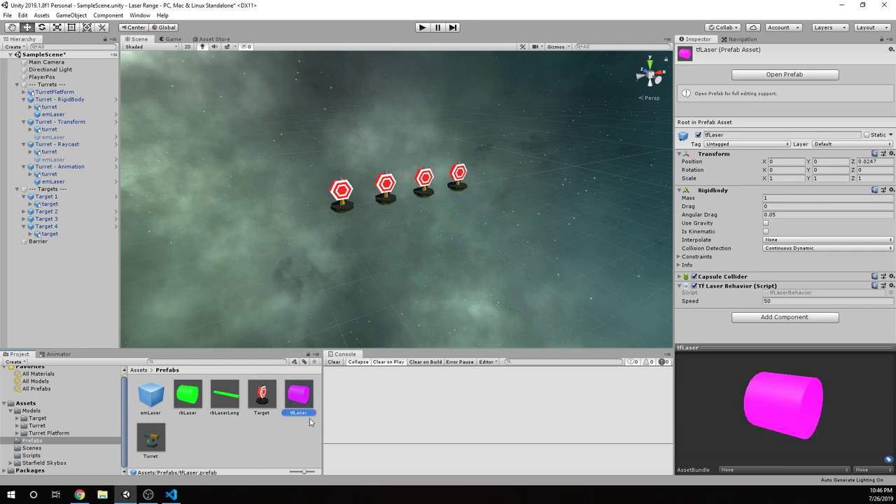
{"action": "mouse_move", "coordinate": [217, 500]}
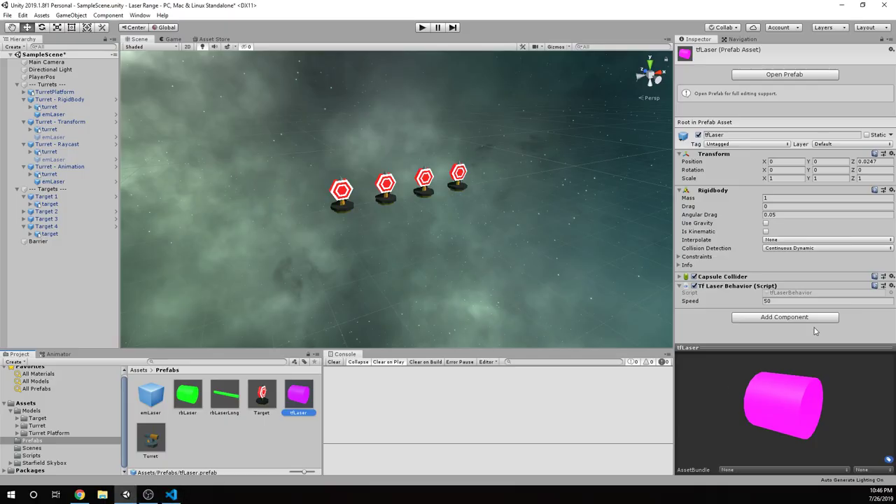
{"action": "left_click", "coordinate": [47, 212]}
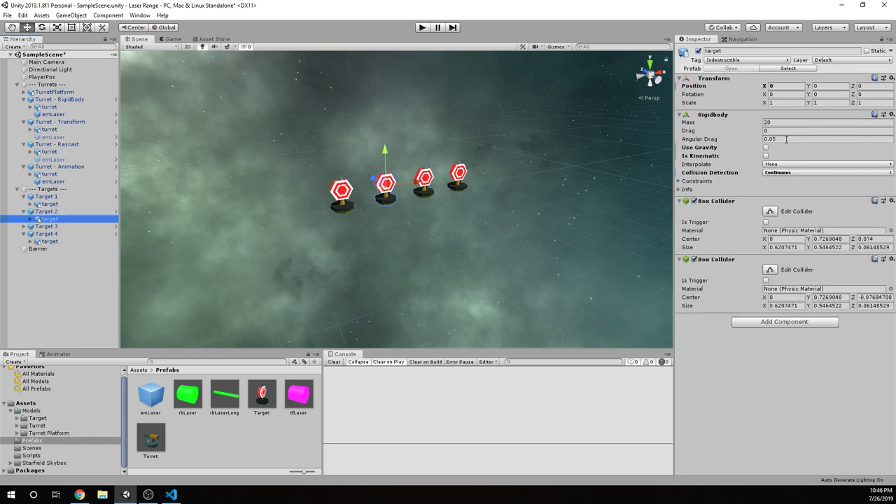
{"action": "left_click", "coordinate": [48, 197]}
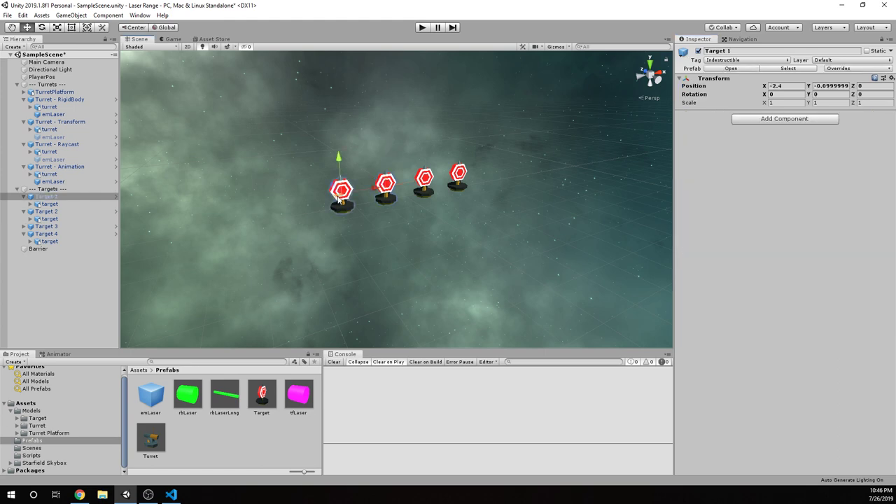
{"action": "left_click", "coordinate": [49, 204]}
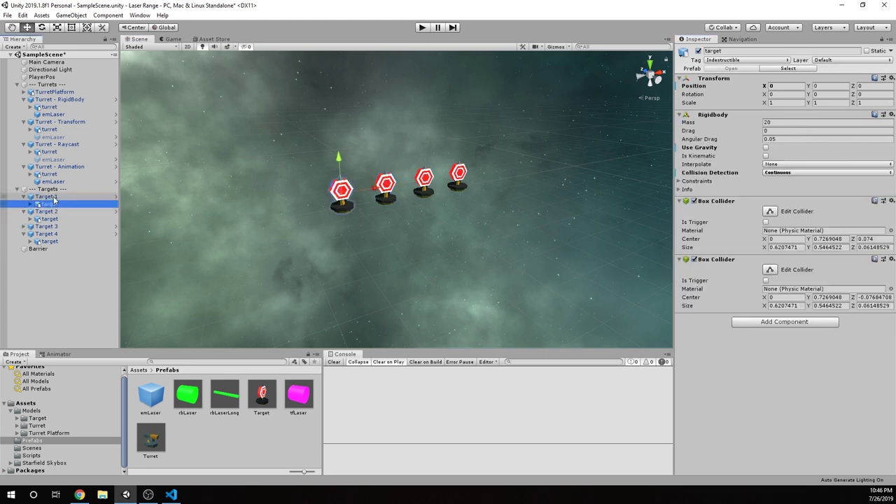
{"action": "left_click", "coordinate": [50, 218]}
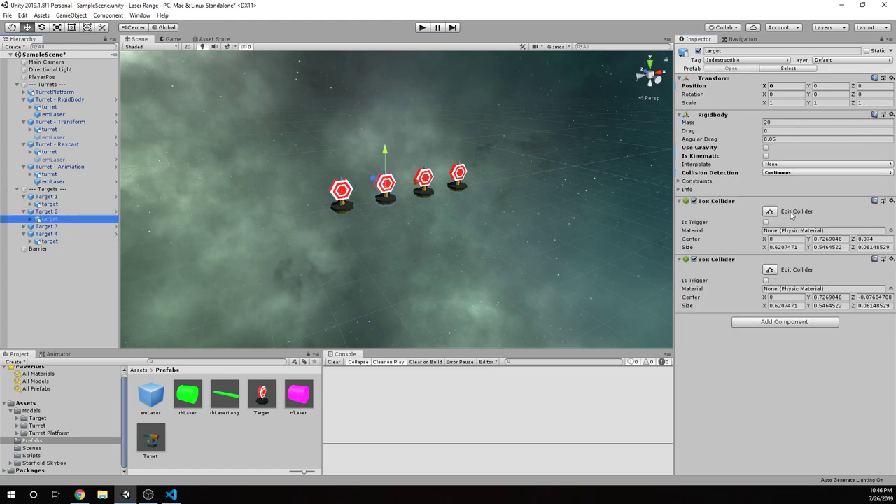
{"action": "left_click", "coordinate": [298, 392]}
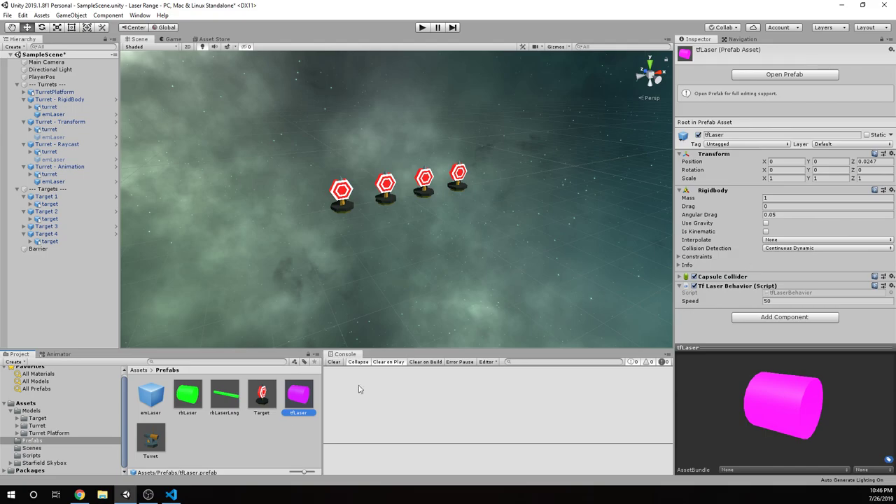
Step: In VS Code, compare rb.velocity in laserBehavior.cs with transform.Translate in tfLaserBehavior.cs
{"action": "left_click", "coordinate": [170, 495]}
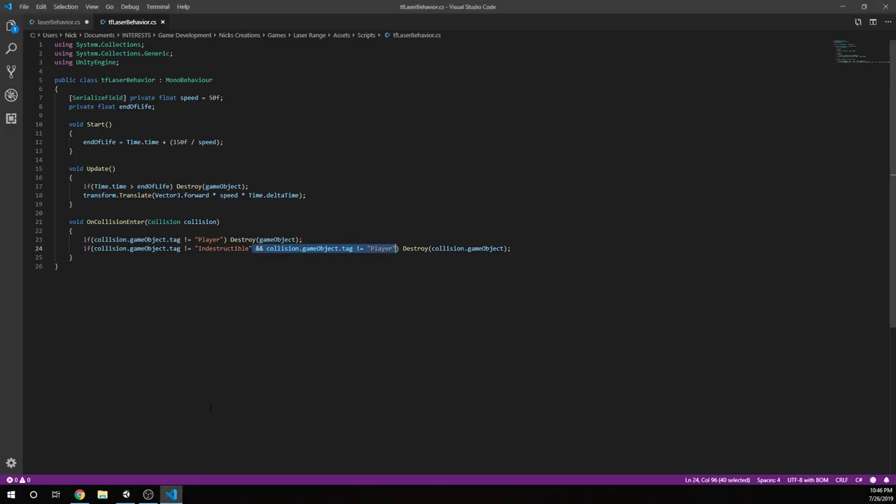
{"action": "left_click", "coordinate": [56, 22]}
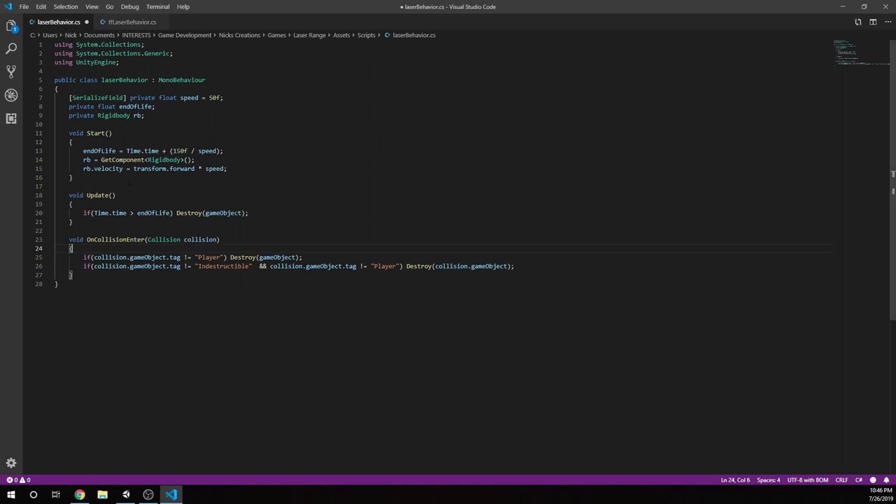
{"action": "double_click", "coordinate": [104, 169]}
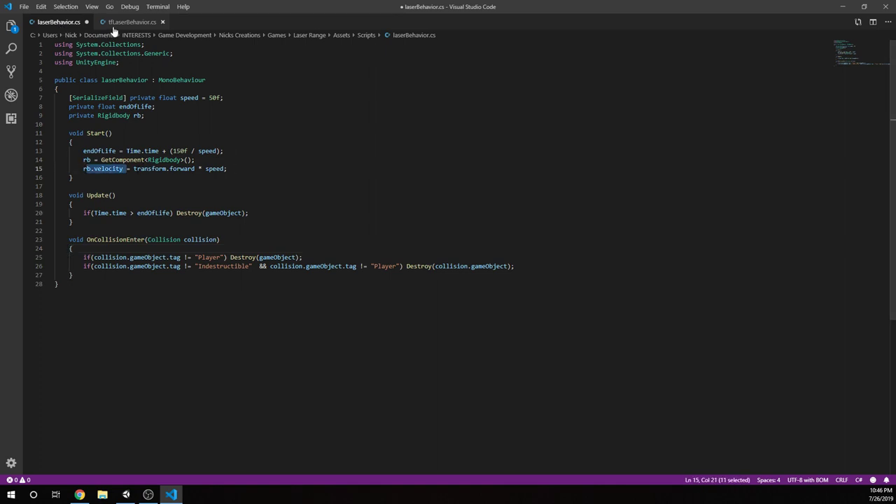
{"action": "left_click", "coordinate": [130, 22]}
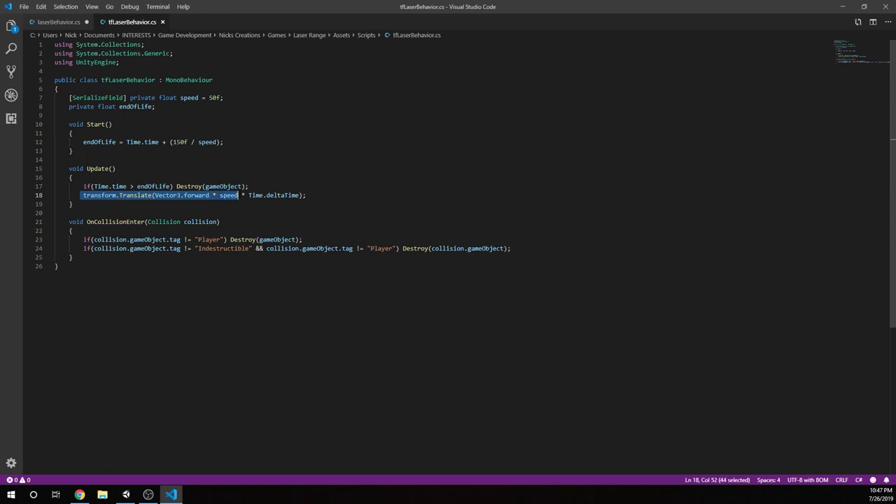
{"action": "left_click_drag", "start_coordinate": [238, 195], "coordinate": [297, 195]}
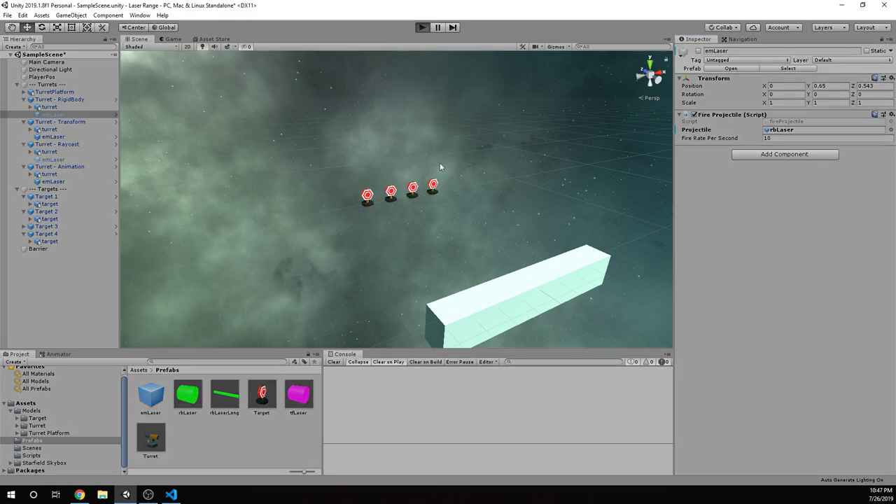
{"action": "left_click", "coordinate": [422, 26]}
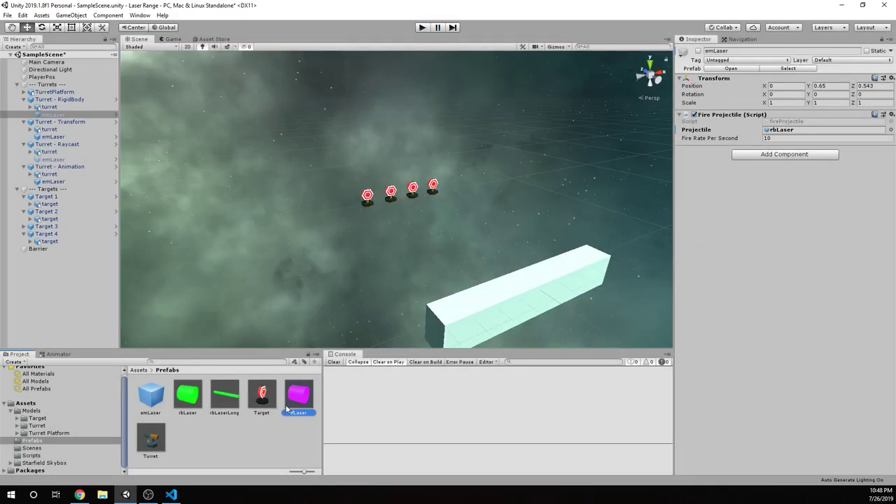
Step: Select the tfLaser prefab at speed 80, then run and stop a play test
{"action": "left_click", "coordinate": [298, 396]}
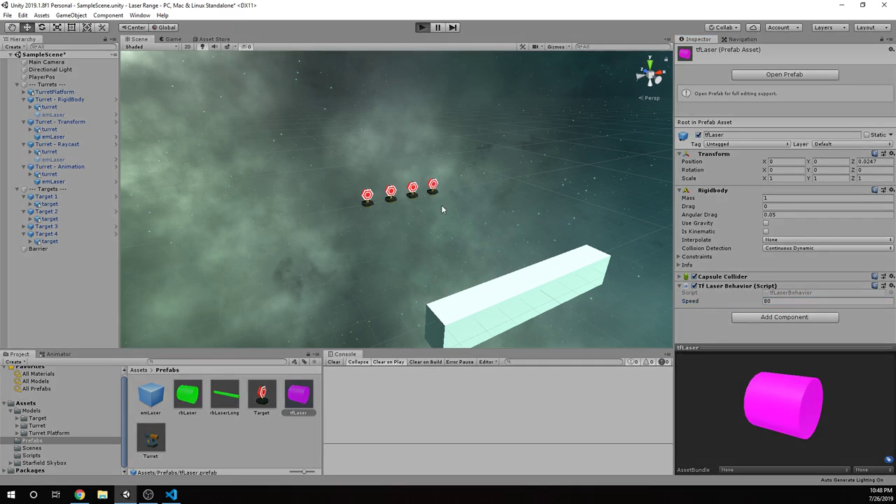
{"action": "left_click", "coordinate": [421, 28]}
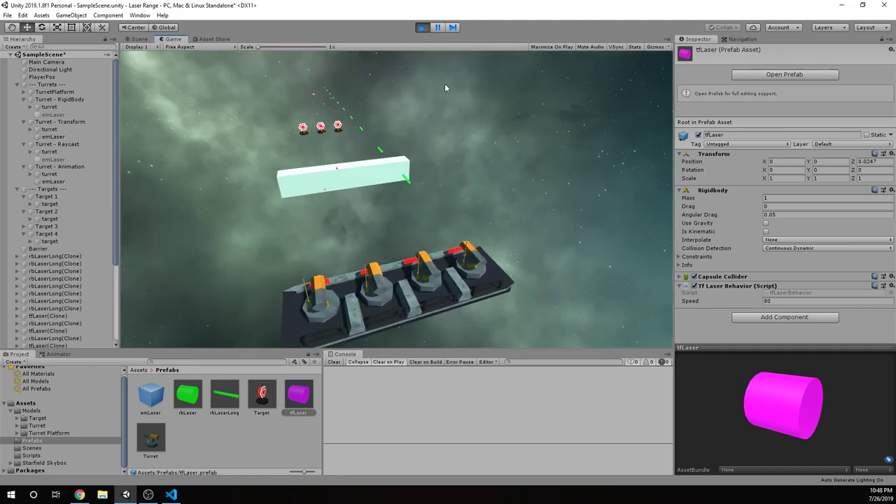
{"action": "left_click", "coordinate": [422, 27]}
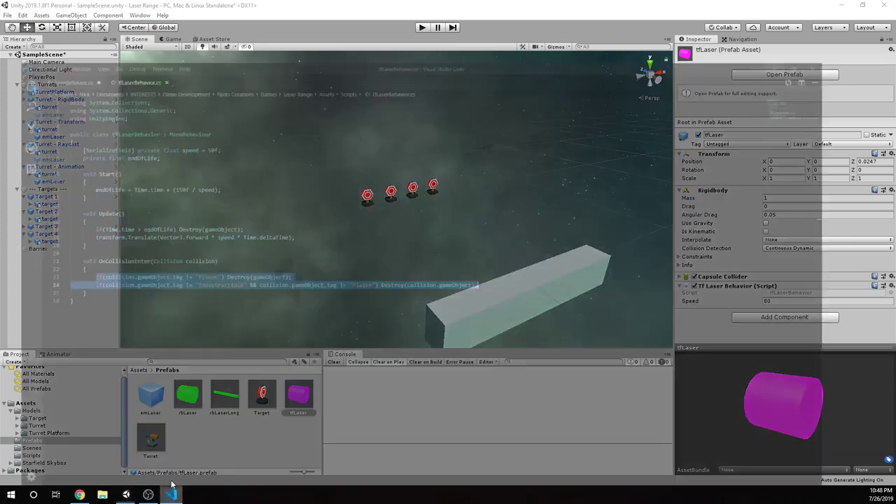
Step: Review tfLaserBehavior's OnCollisionEnter code in VS Code, then return to Unity
{"action": "left_click", "coordinate": [171, 495]}
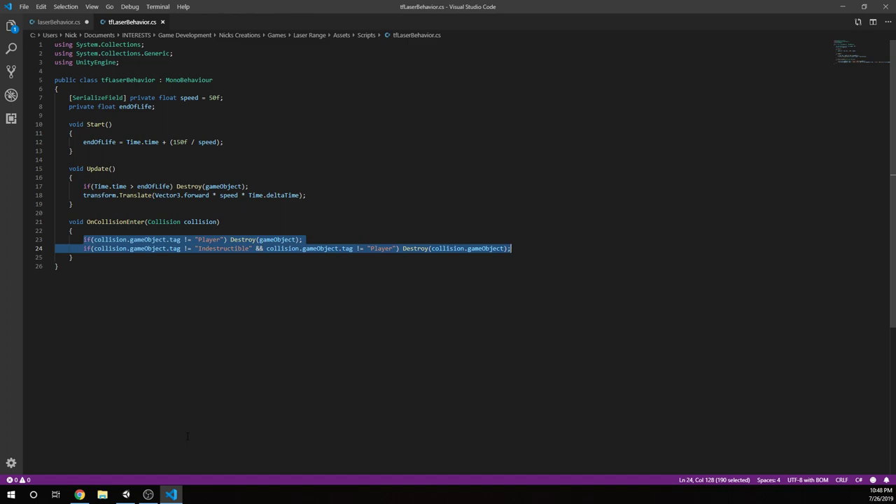
{"action": "left_click", "coordinate": [148, 495]}
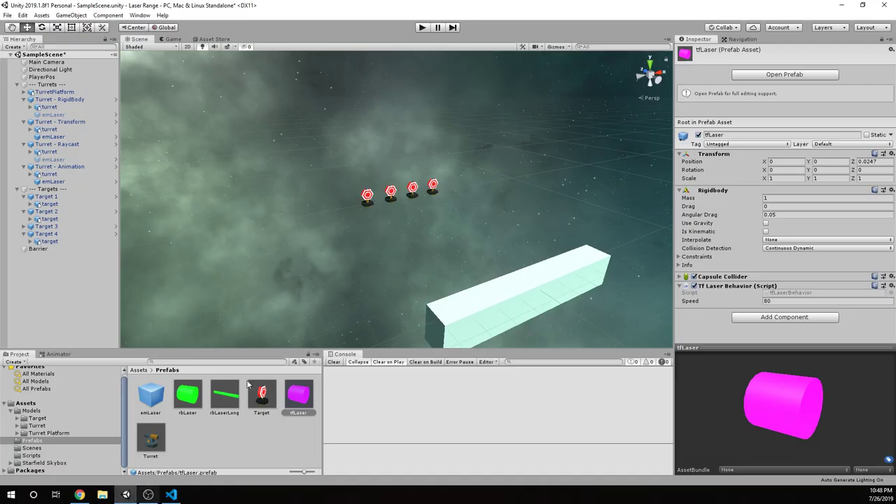